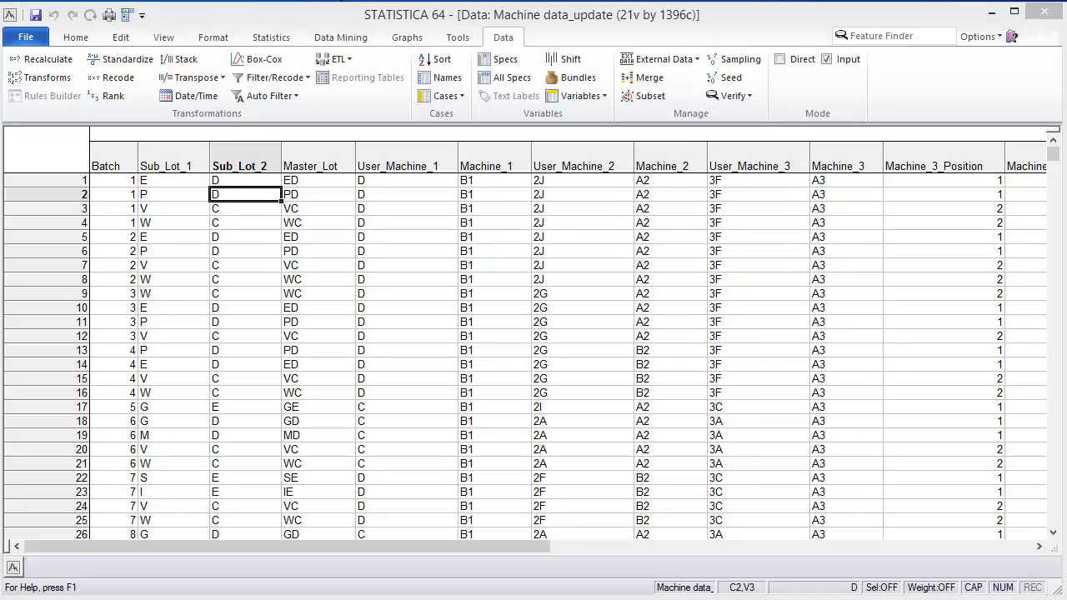
mouse_move(852, 444)
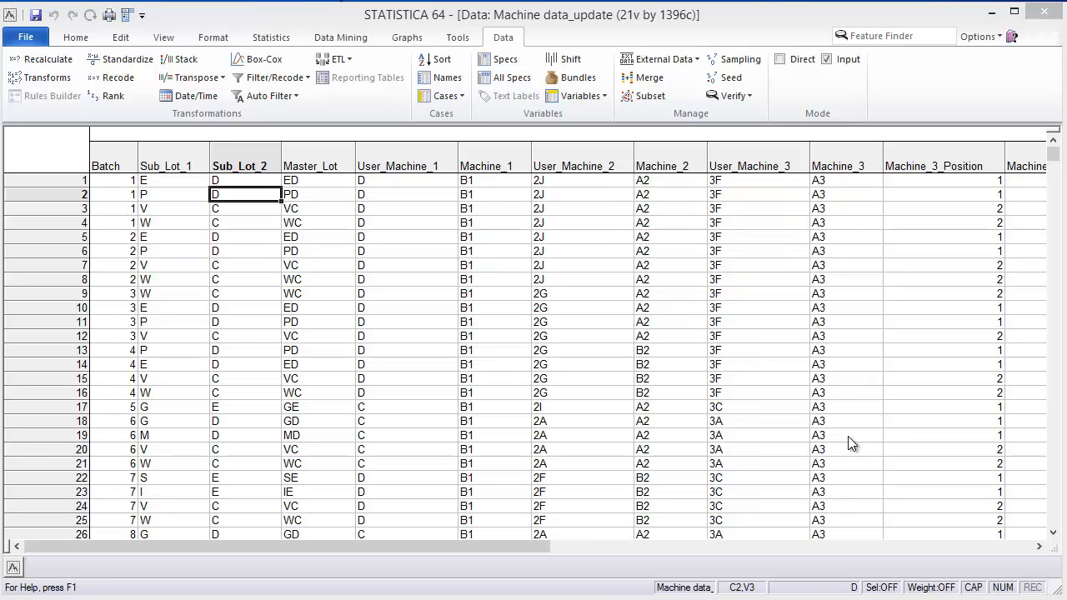
mouse_move(817, 448)
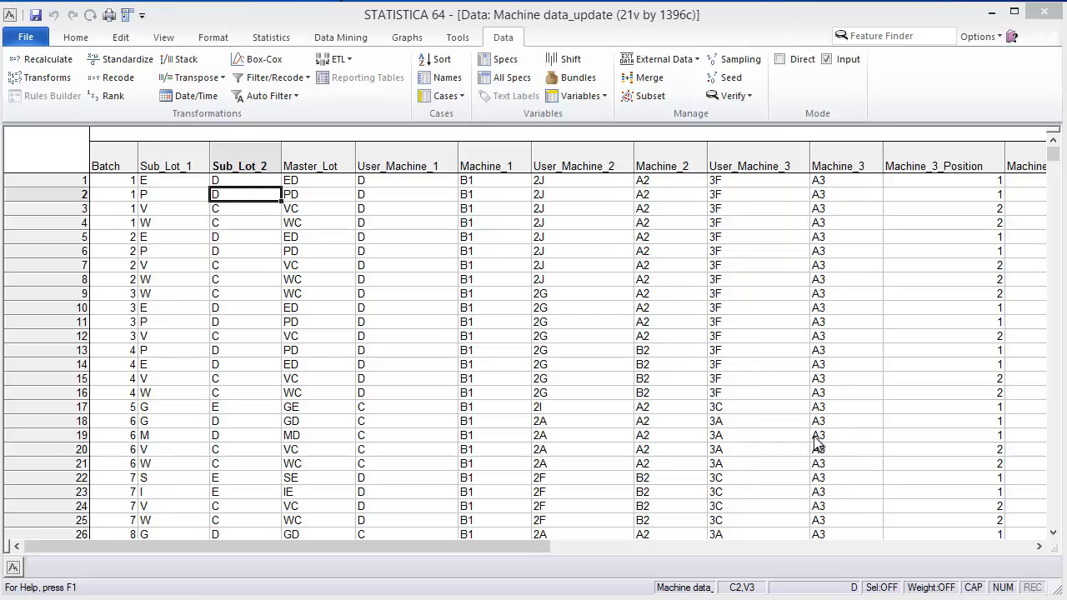
mouse_move(177, 210)
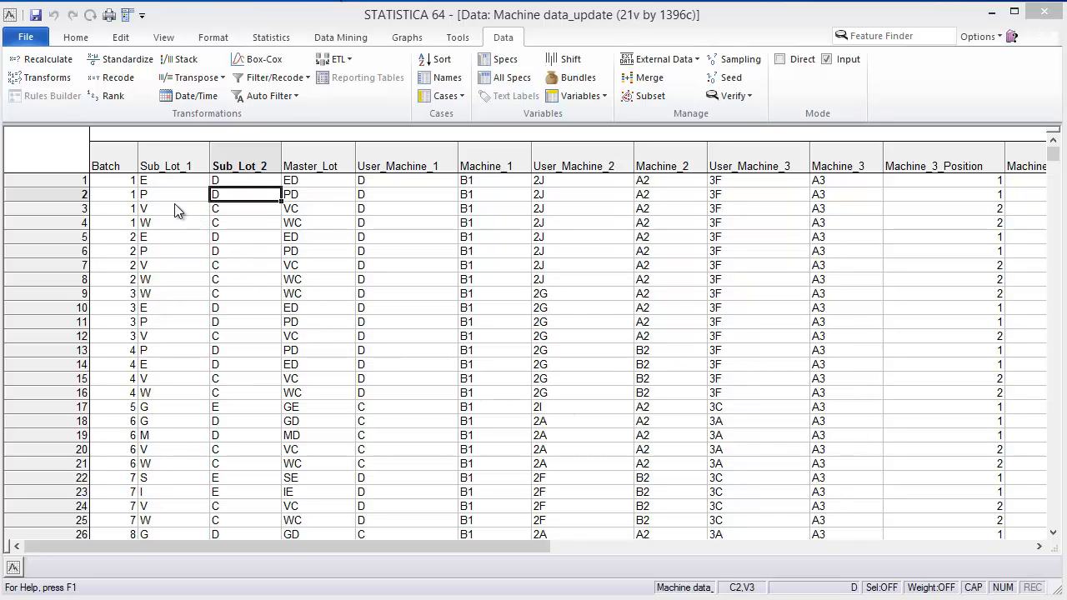
mouse_move(112, 223)
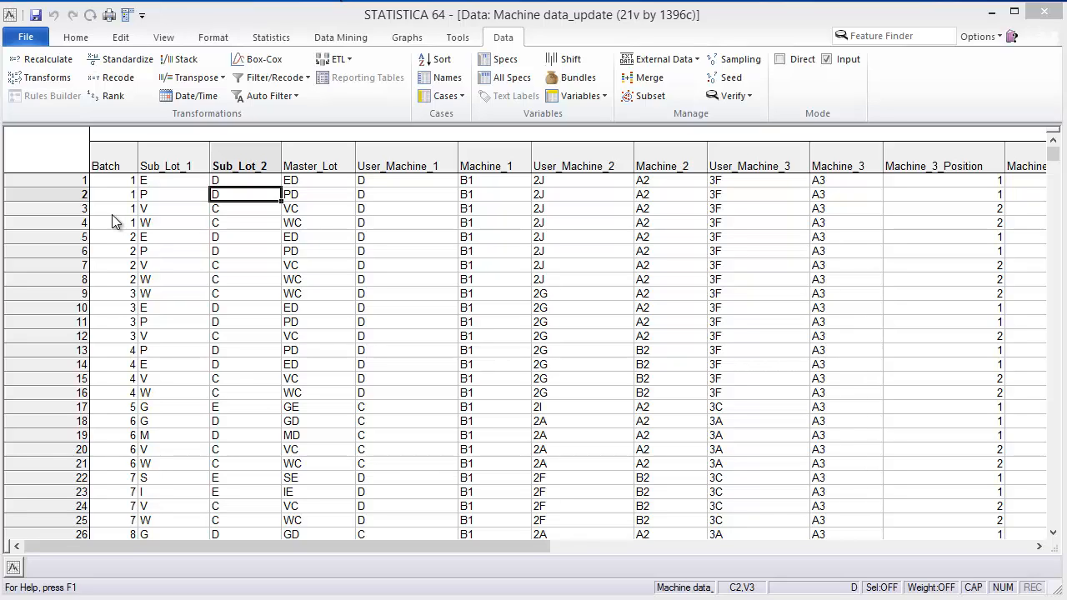
mouse_move(167, 166)
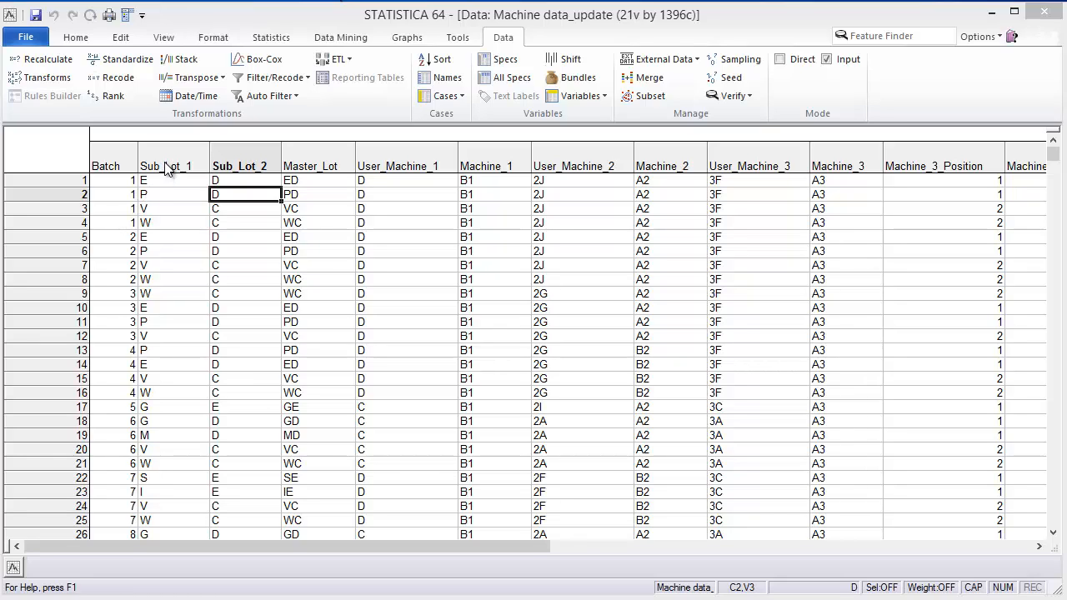
mouse_move(237, 167)
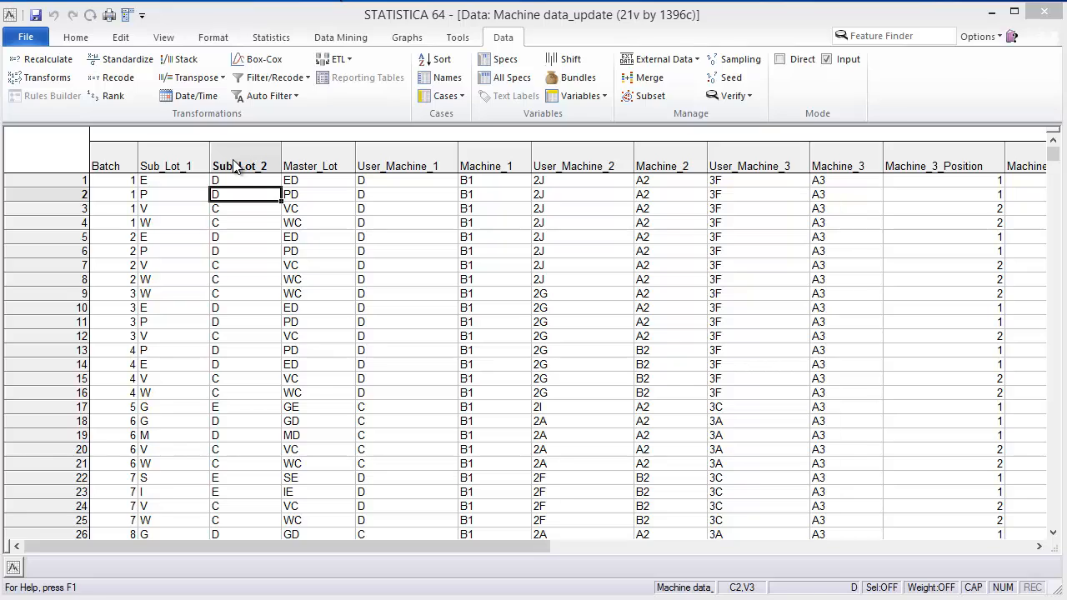
mouse_move(385, 180)
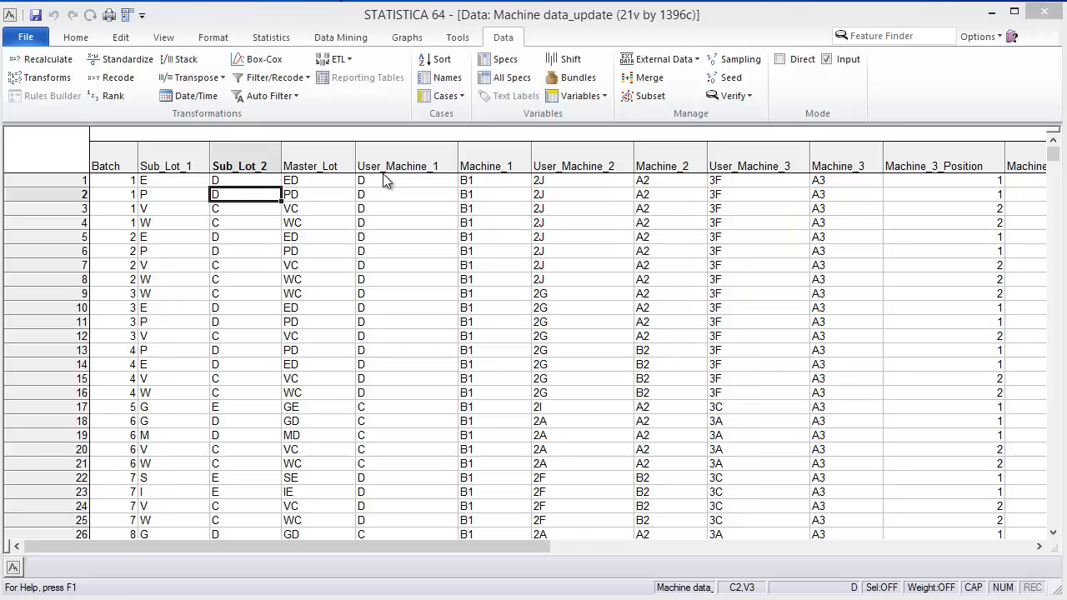
mouse_move(491, 181)
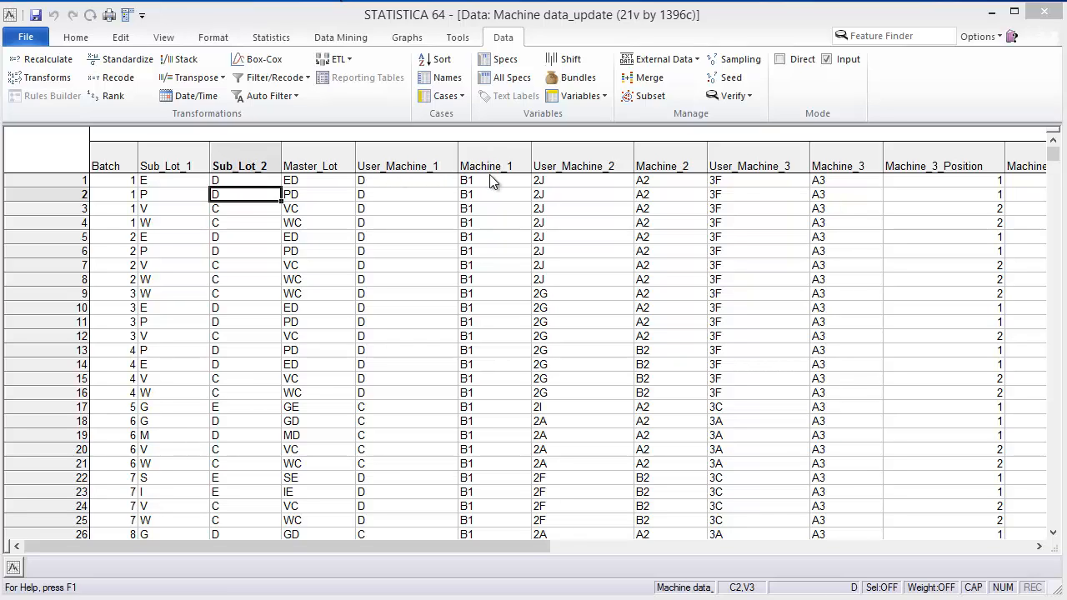
mouse_move(495, 529)
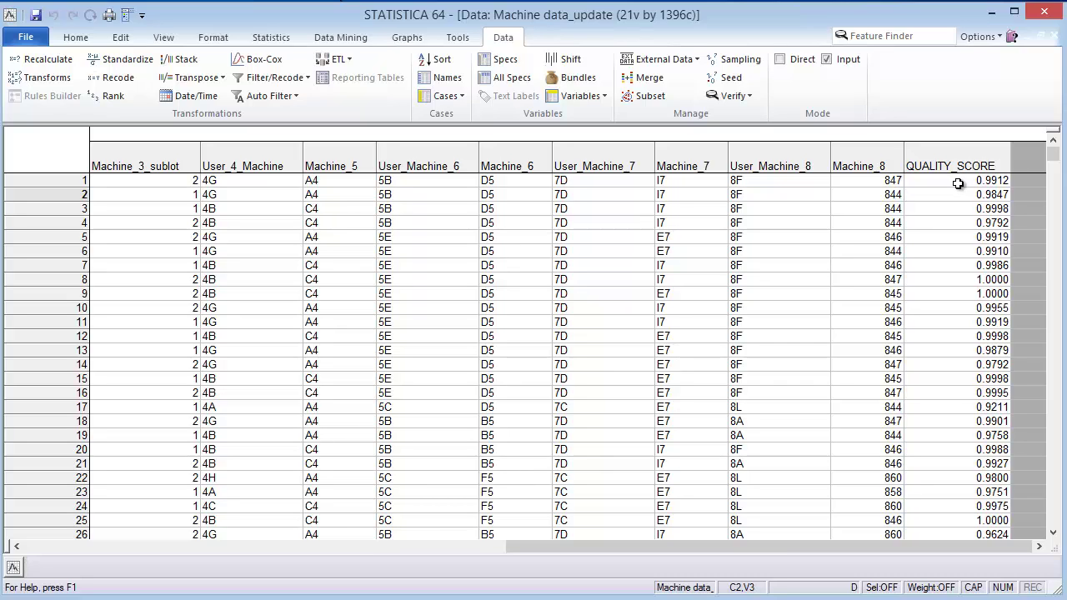
mouse_move(166, 181)
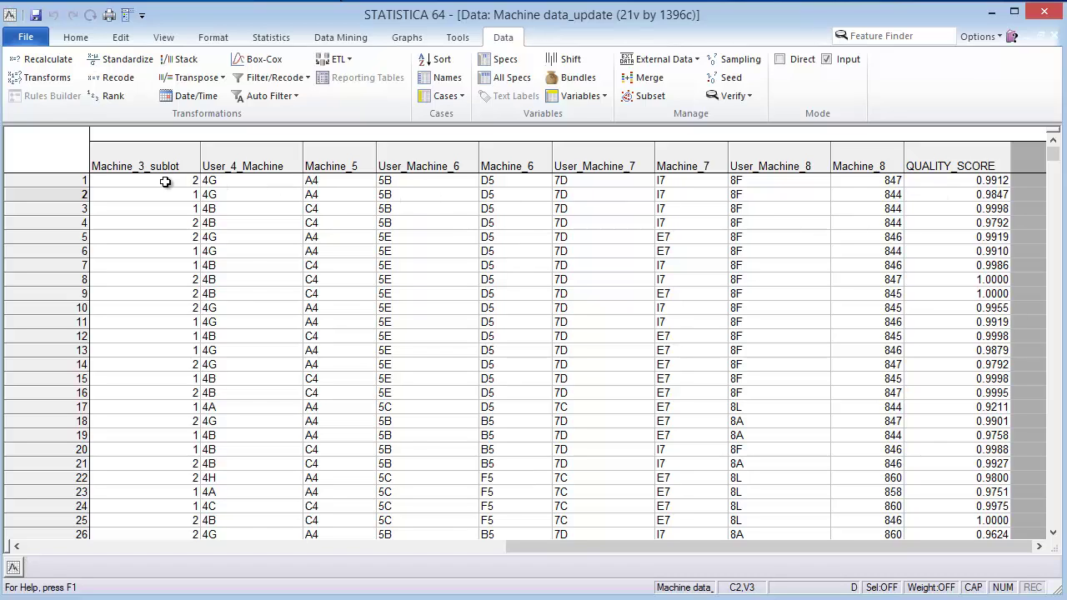
mouse_move(432, 172)
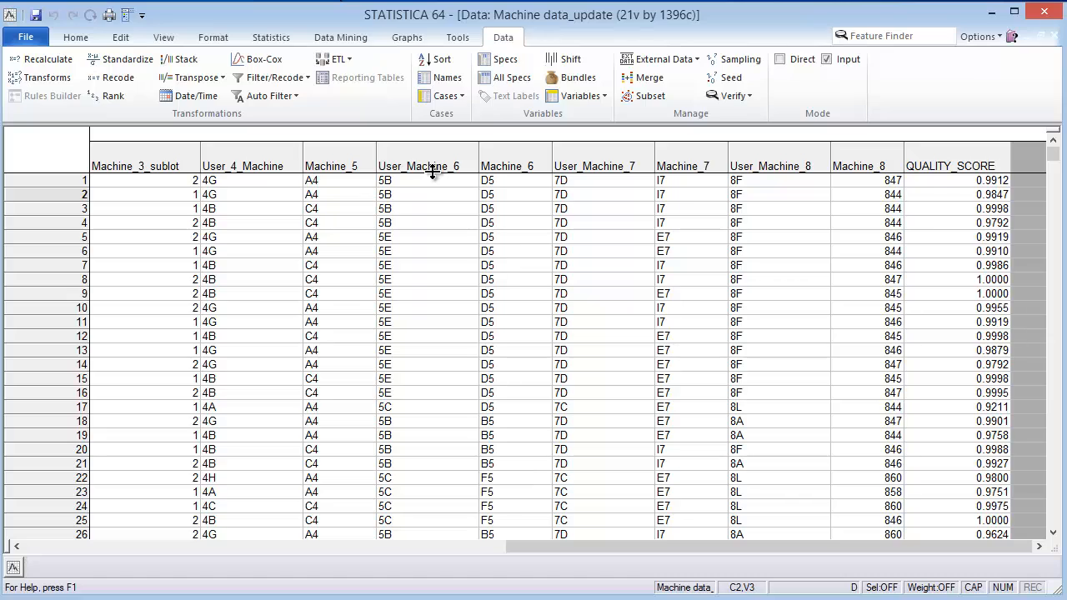
mouse_move(487, 180)
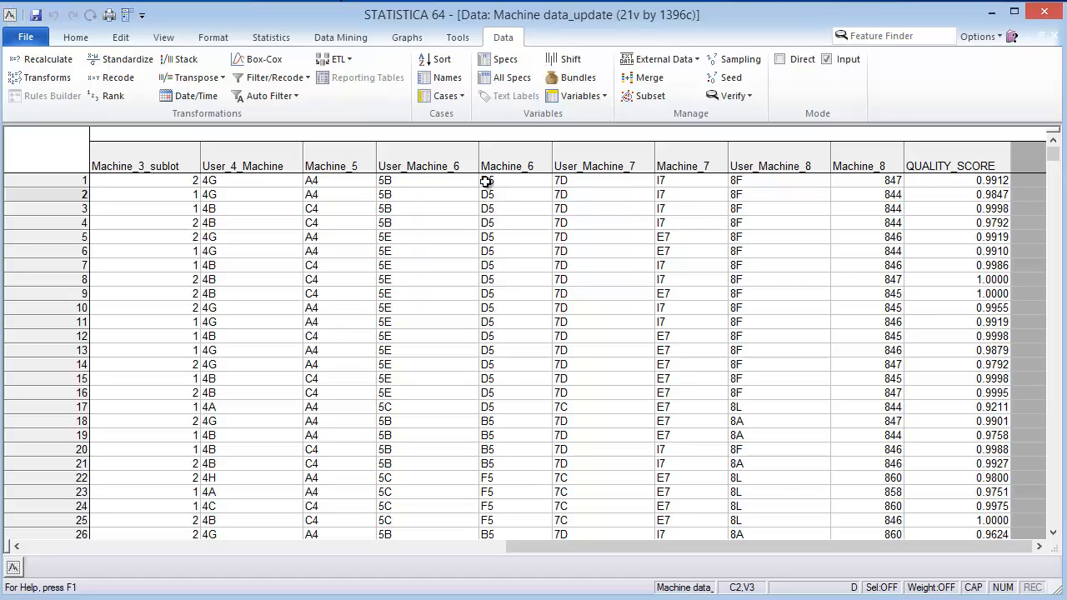
mouse_move(909, 200)
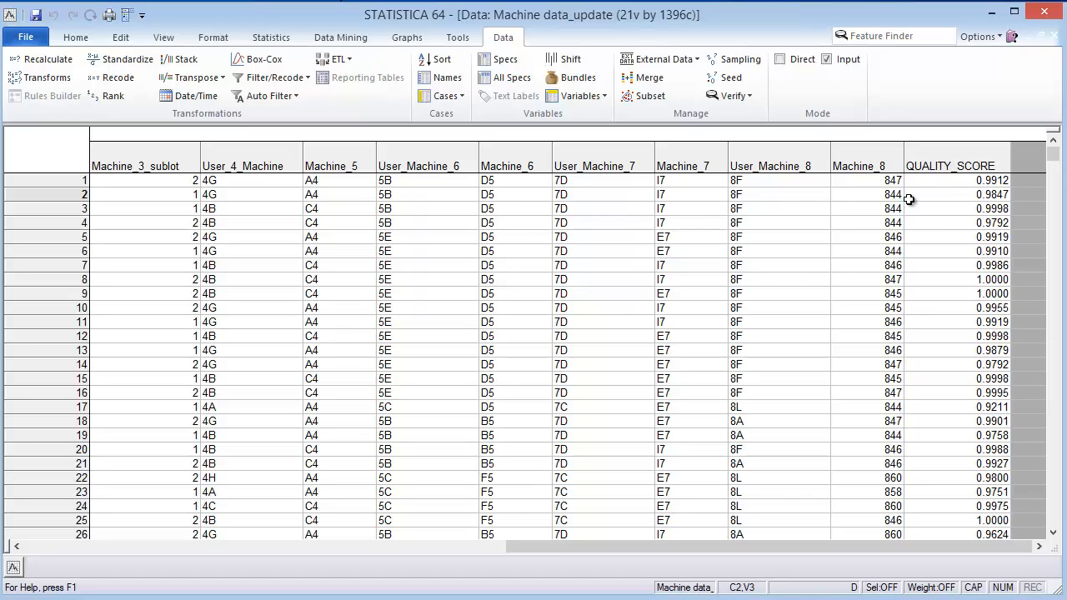
mouse_move(828, 218)
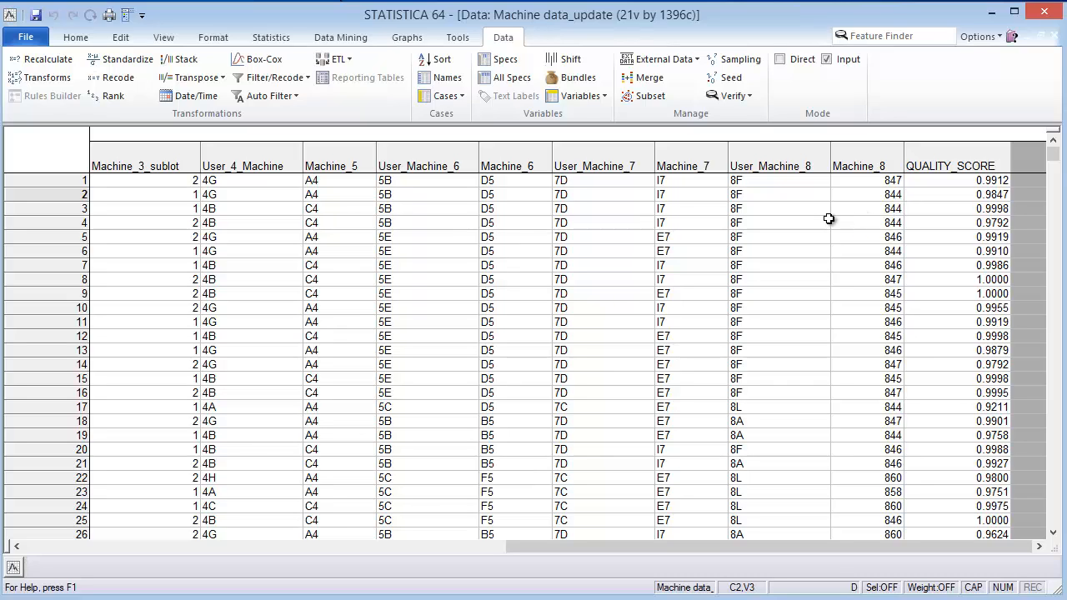
mouse_move(937, 165)
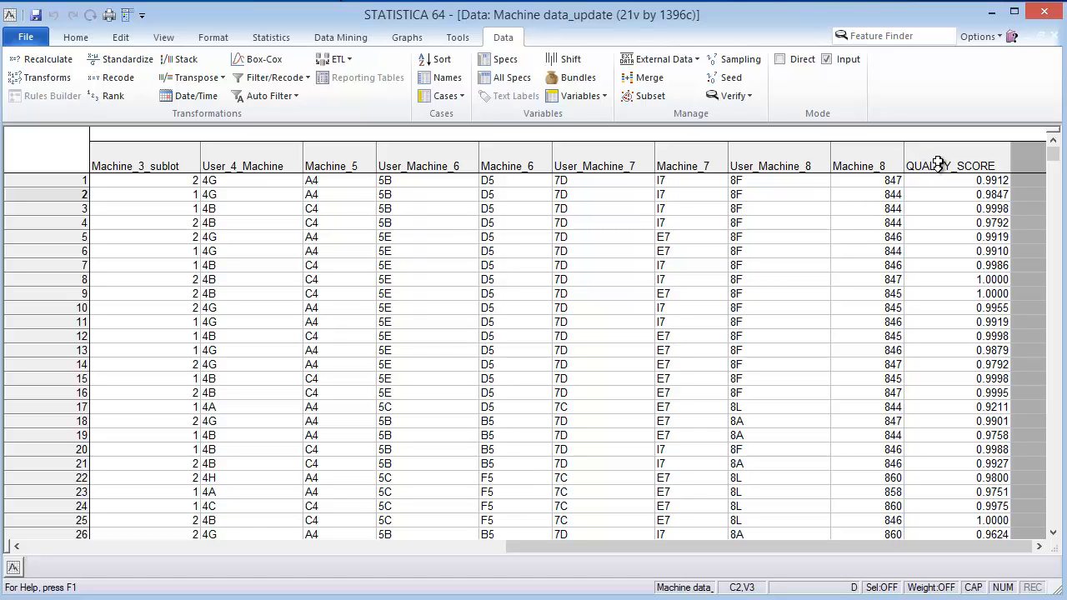
mouse_move(798, 252)
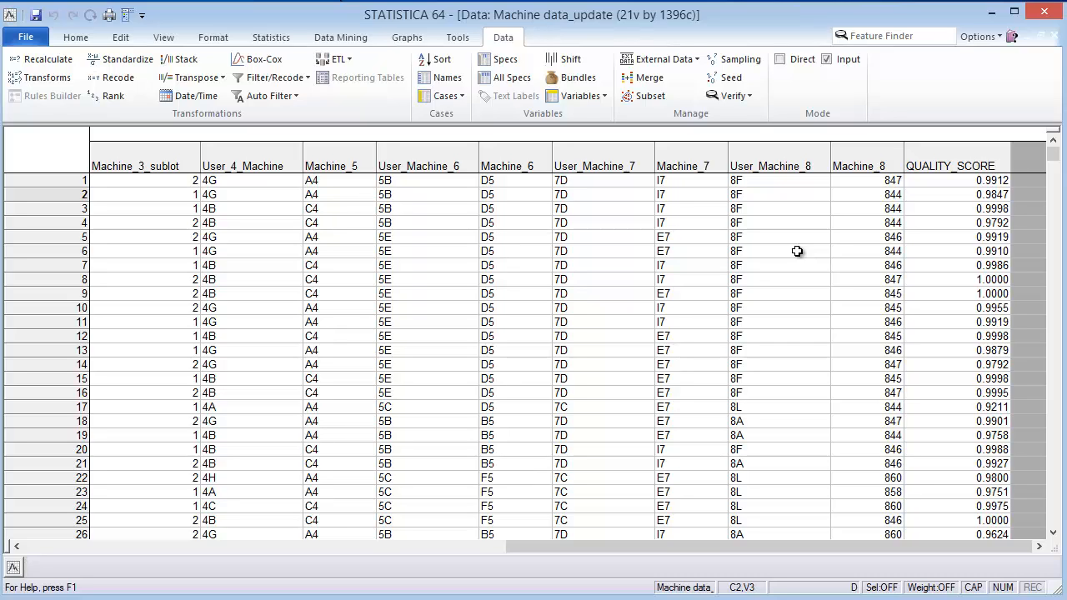
mouse_move(360, 165)
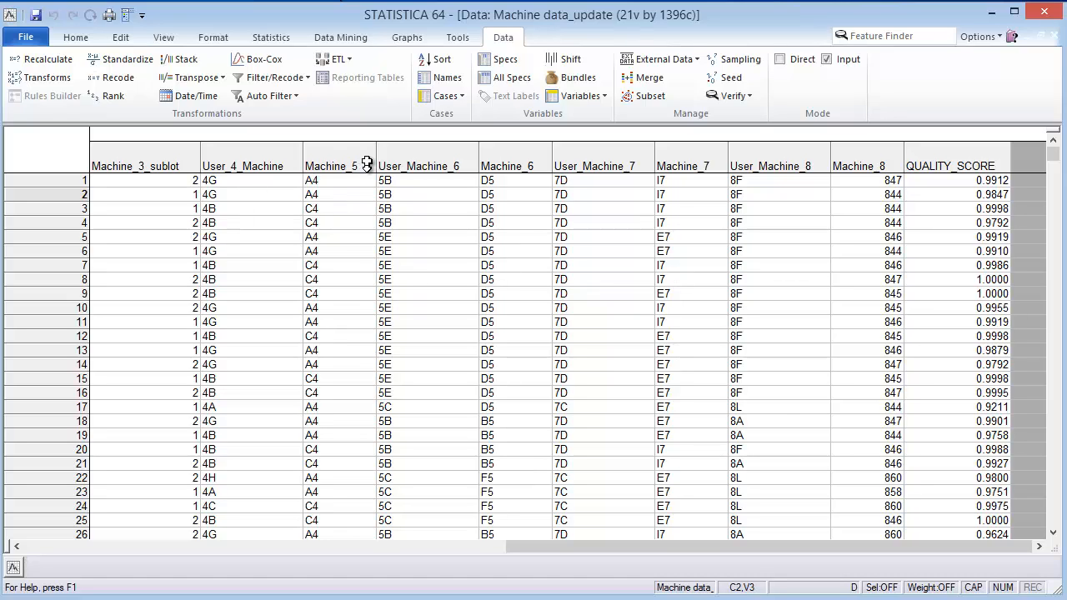
mouse_move(374, 161)
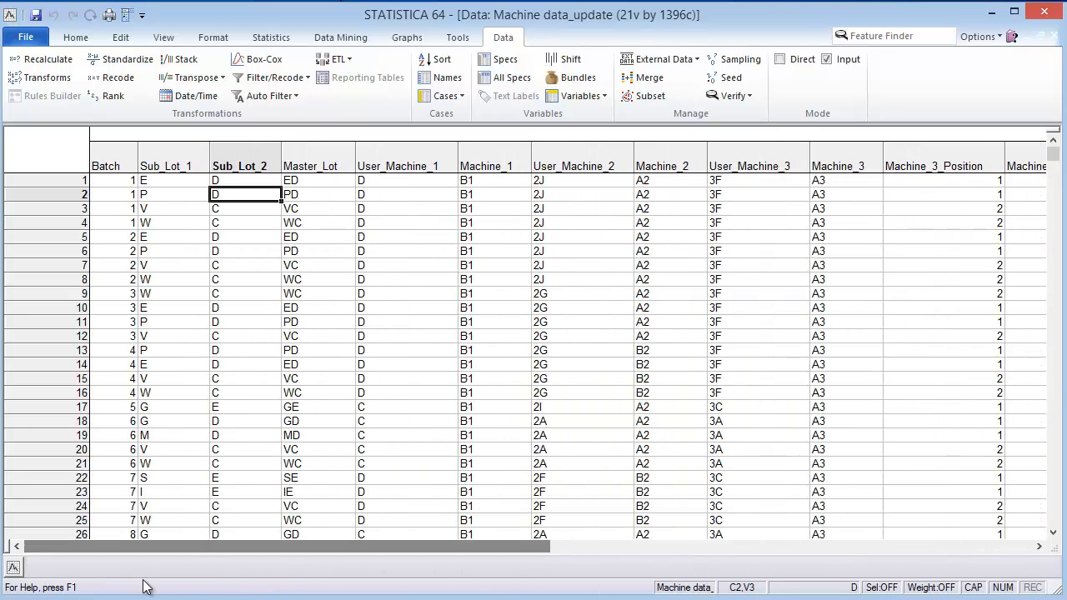
Step: Launch Feature selection from the Data Mining tab's Feature Selection menu
left_click(340, 37)
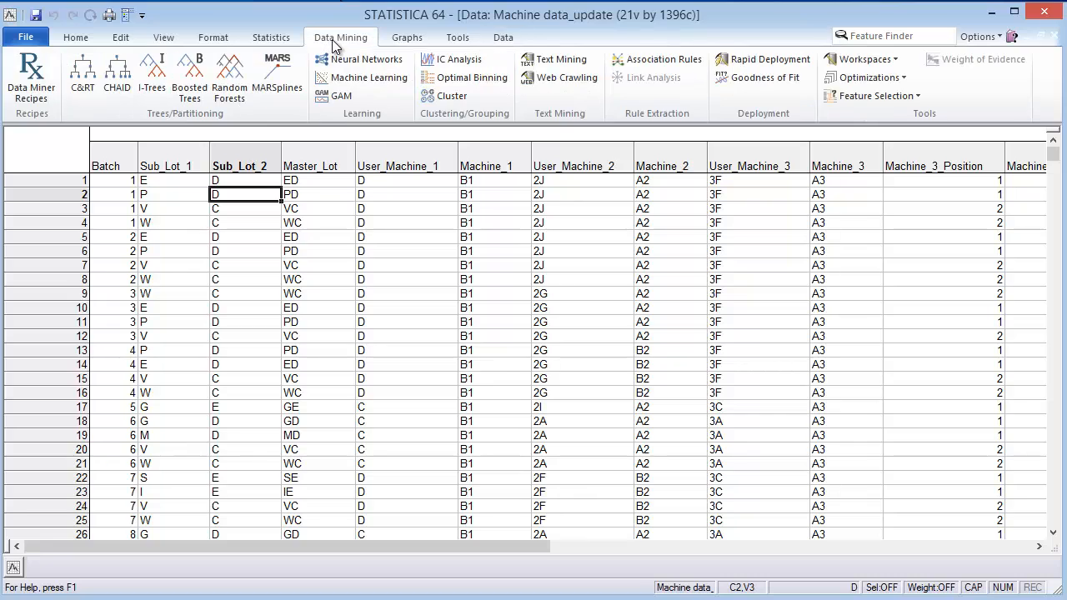
mouse_move(827, 110)
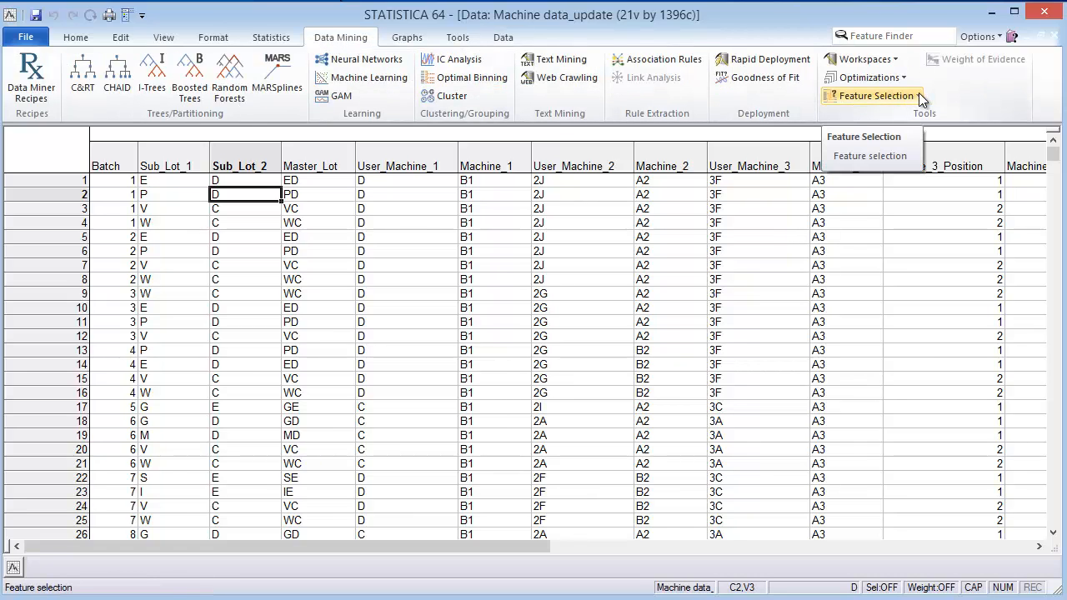
left_click(871, 155)
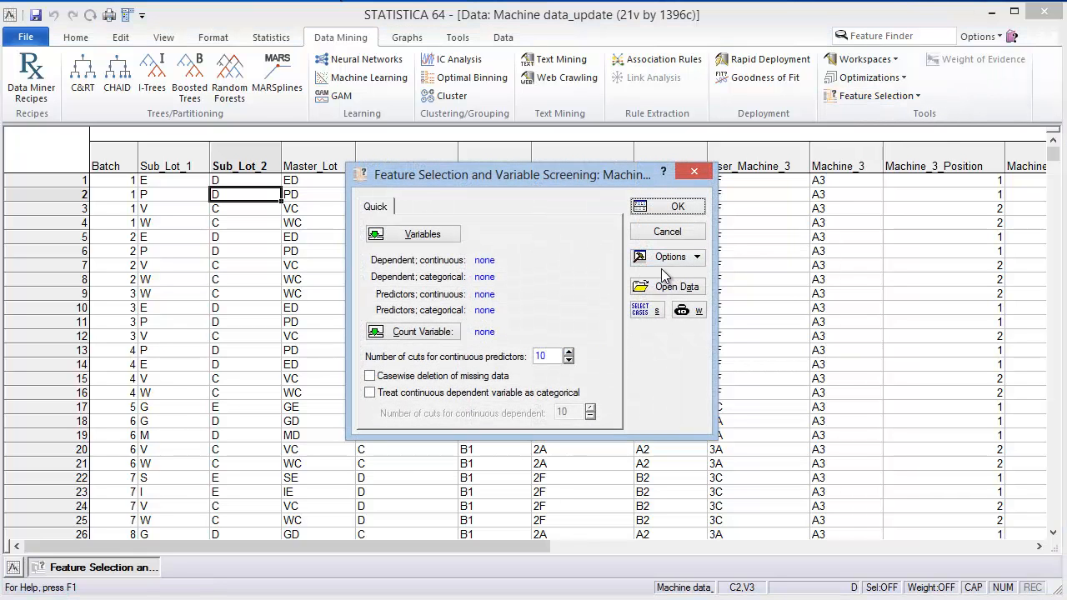
mouse_move(621, 275)
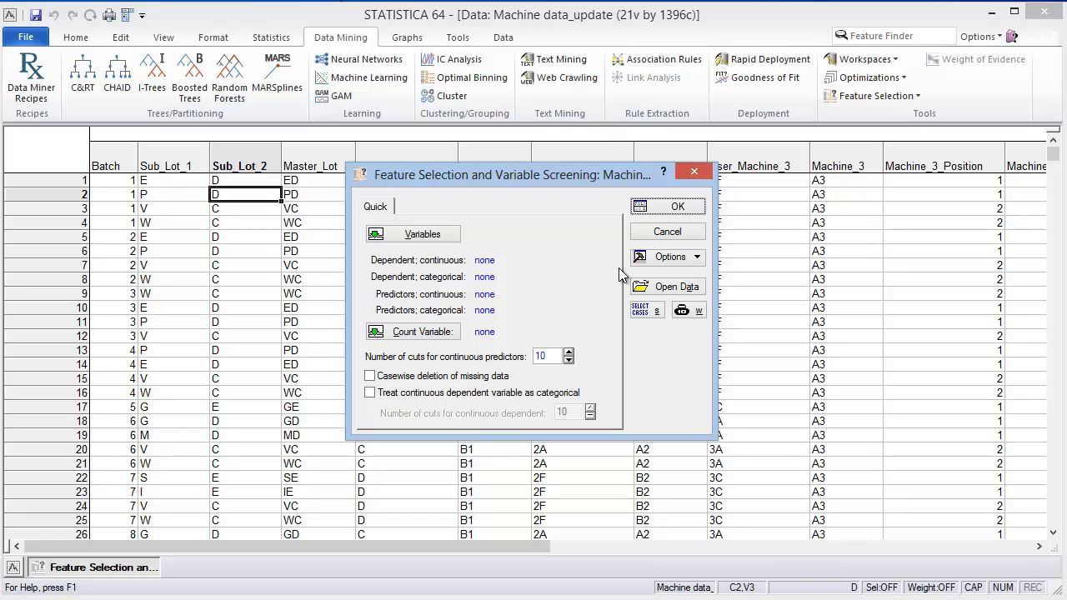
Step: Set 21-QUALITY_SCORE as continuous dependent and start the categorical predictor range at Sub_Lot_1
left_click(412, 233)
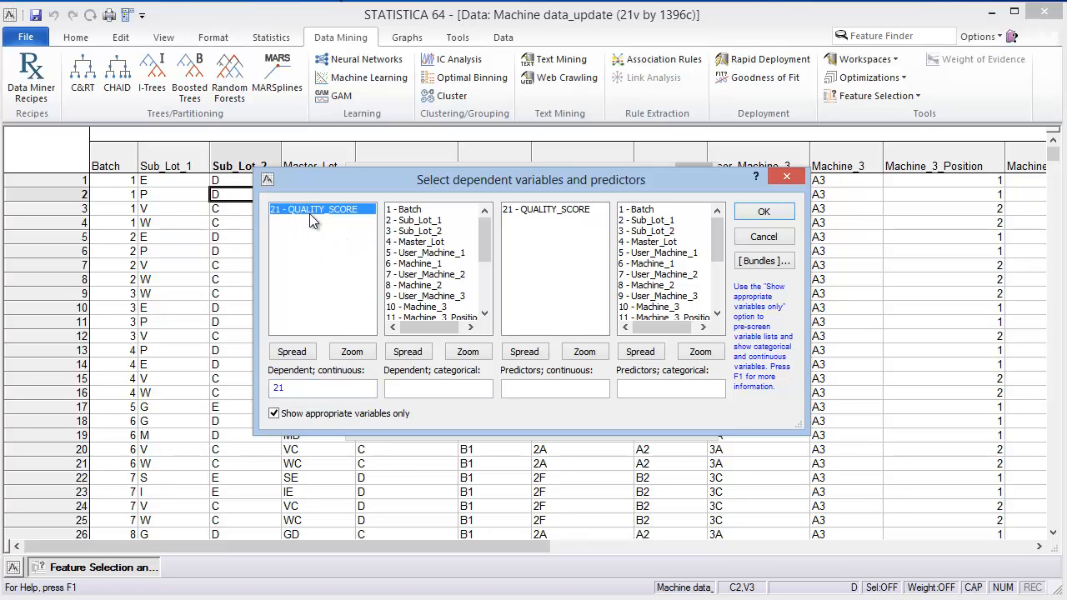
left_click(670, 389)
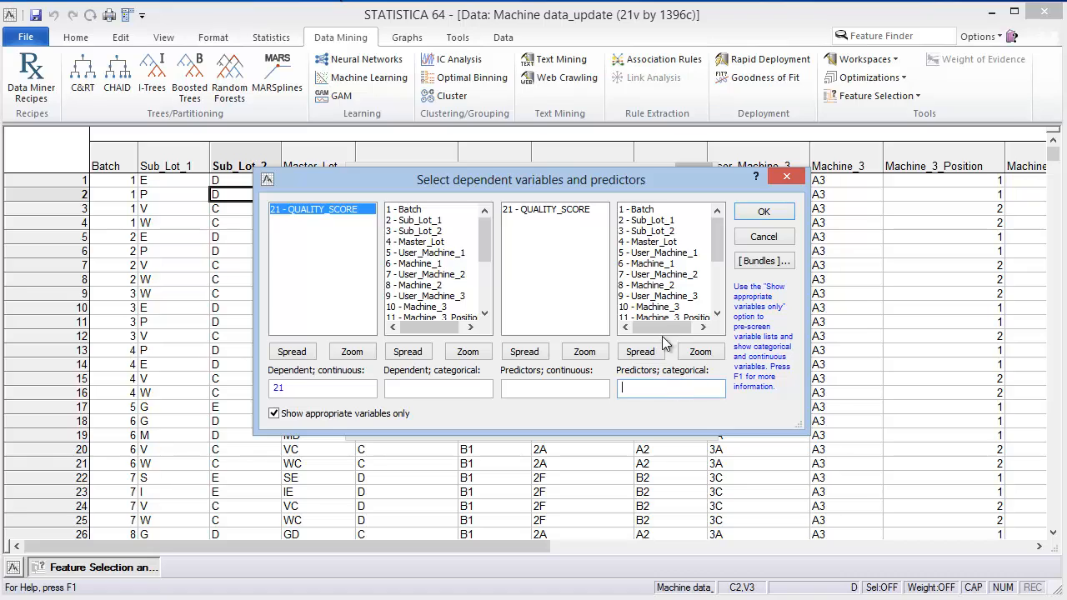
left_click(658, 220)
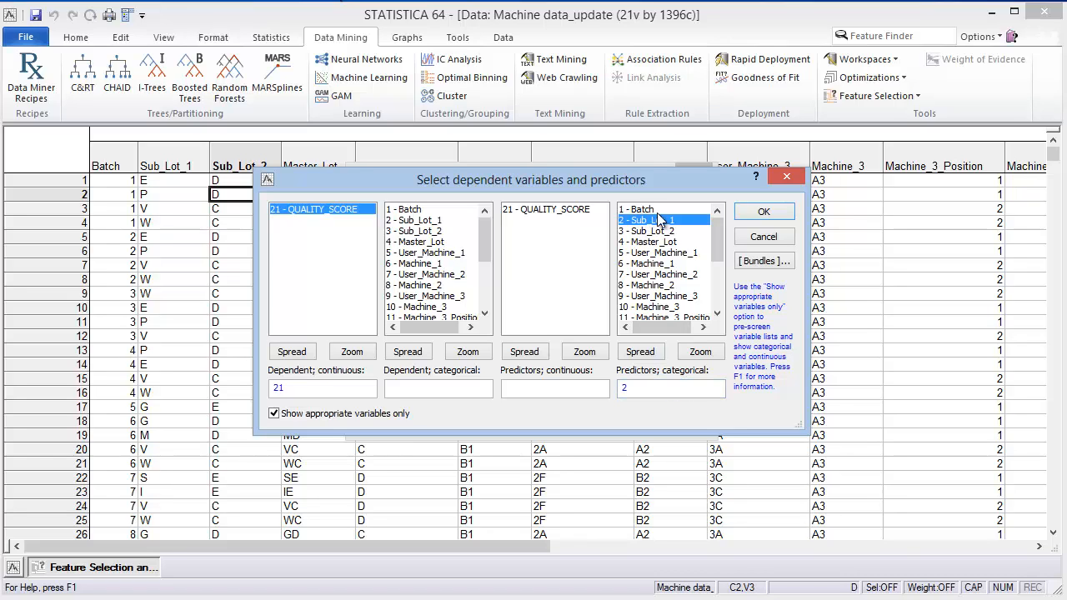
mouse_move(673, 242)
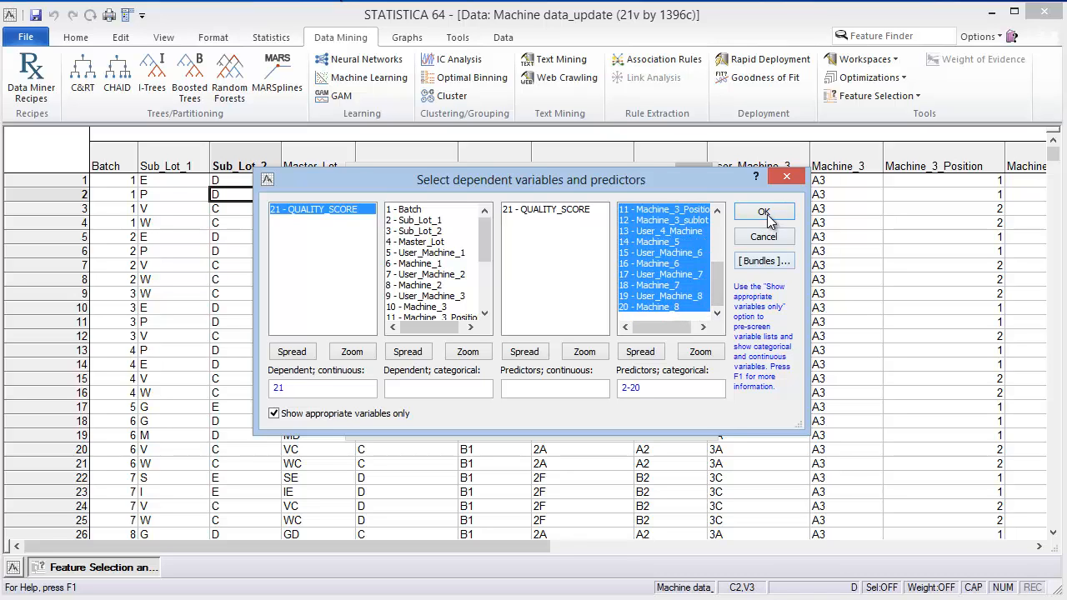
Step: Confirm the variables to reach FSL Results, set to display the 10 best predictors
left_click(765, 211)
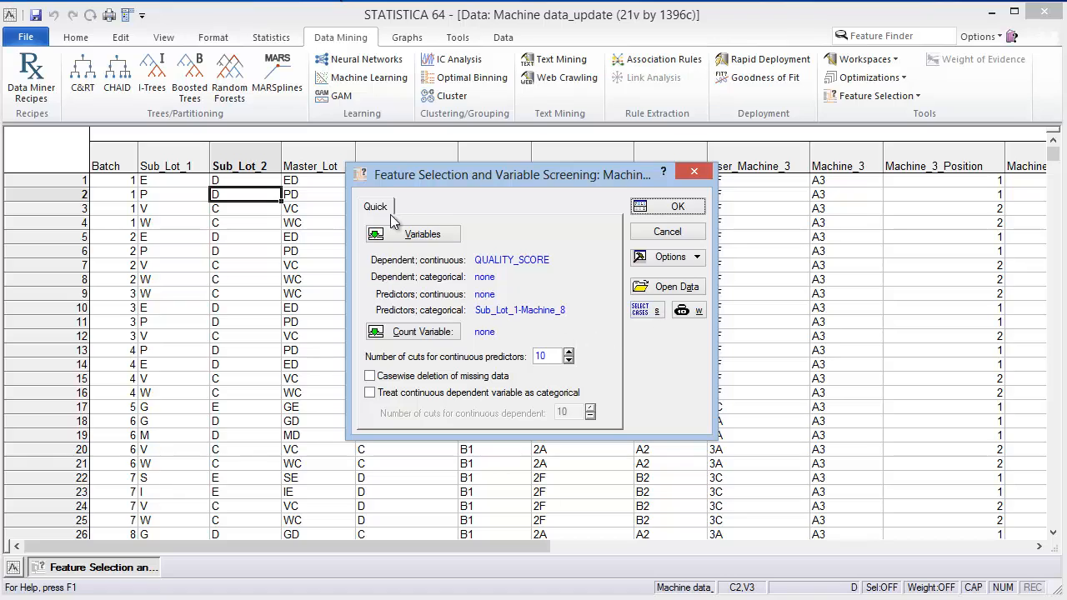
mouse_move(529, 407)
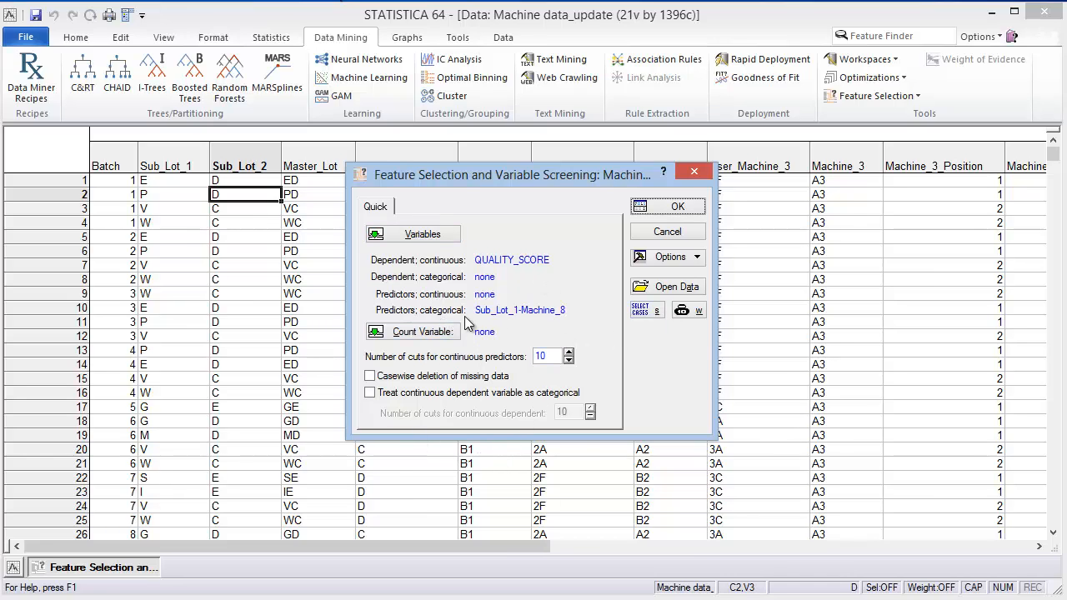
mouse_move(562, 252)
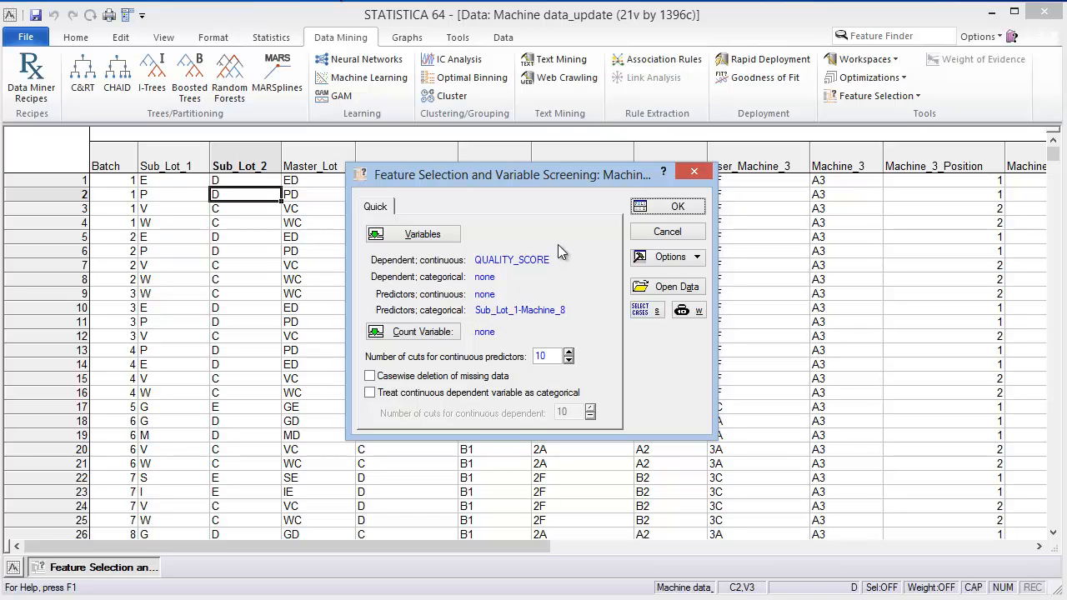
left_click(667, 206)
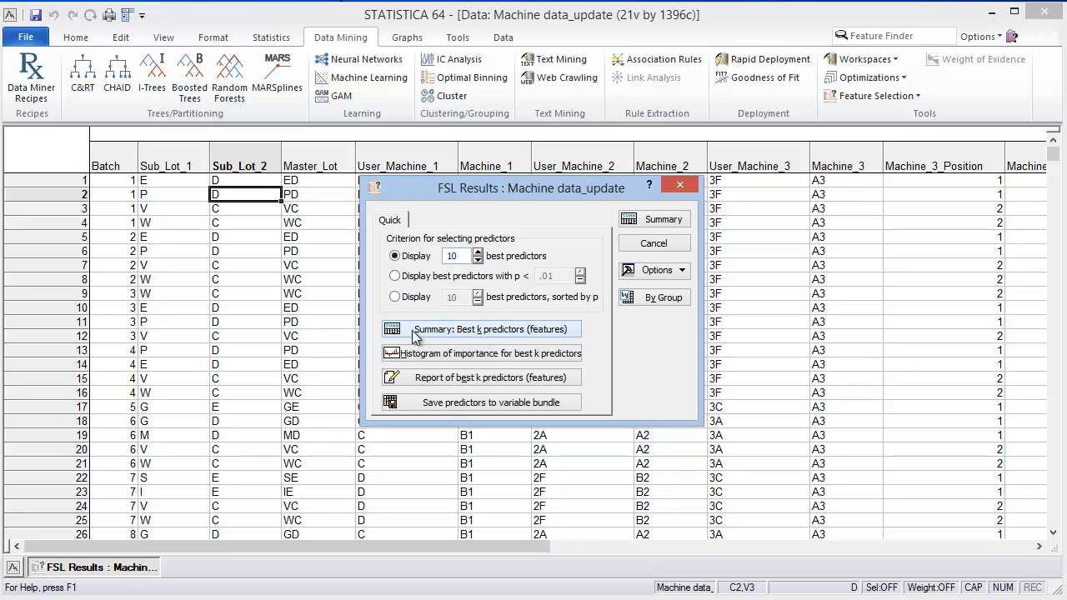
mouse_move(479, 332)
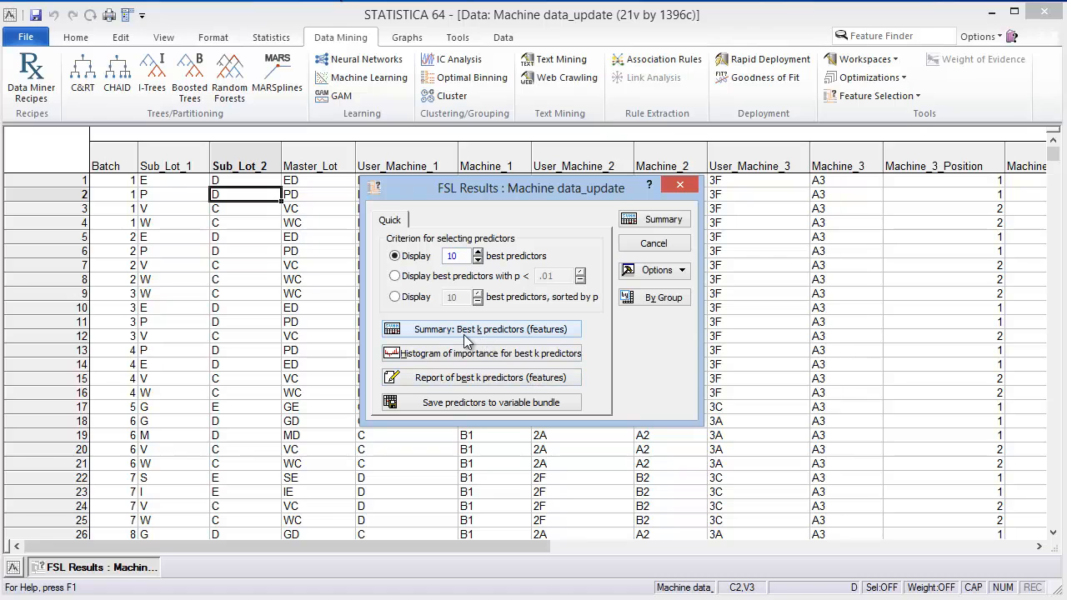
Step: Generate the 'Summary: Best k predictors' table, then restore the FSL Results window
left_click(490, 328)
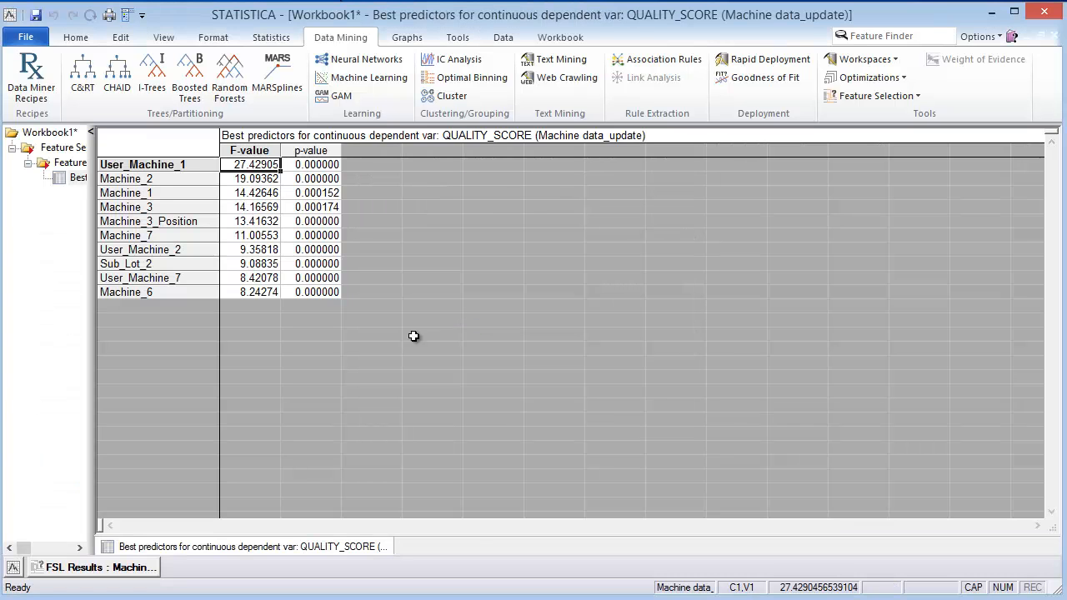
mouse_move(167, 175)
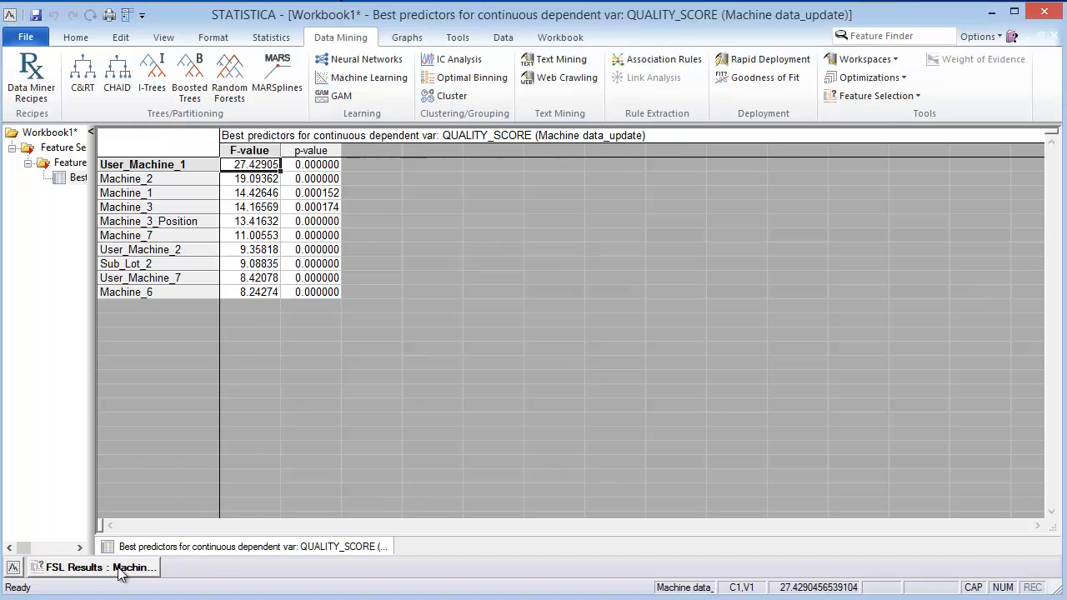
left_click(84, 567)
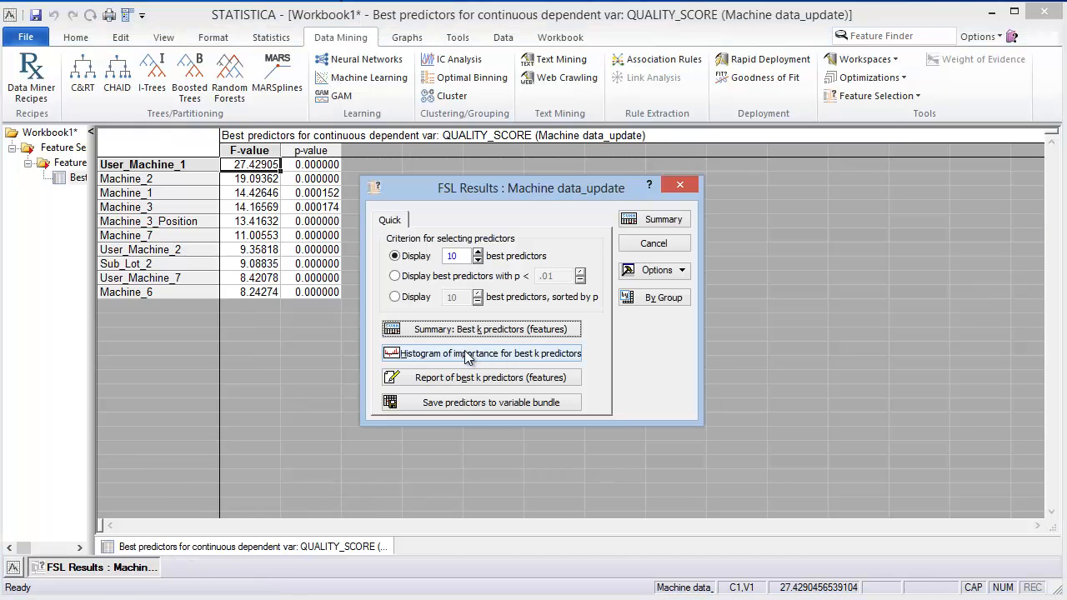
Step: Create the histogram of importance for the ten best predictors
left_click(489, 354)
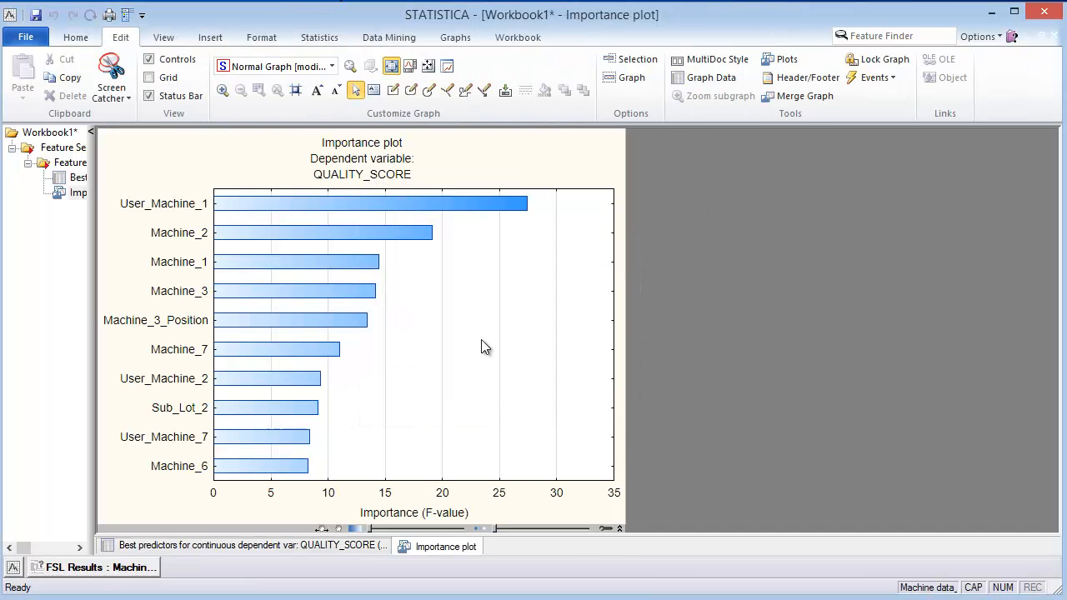
mouse_move(530, 210)
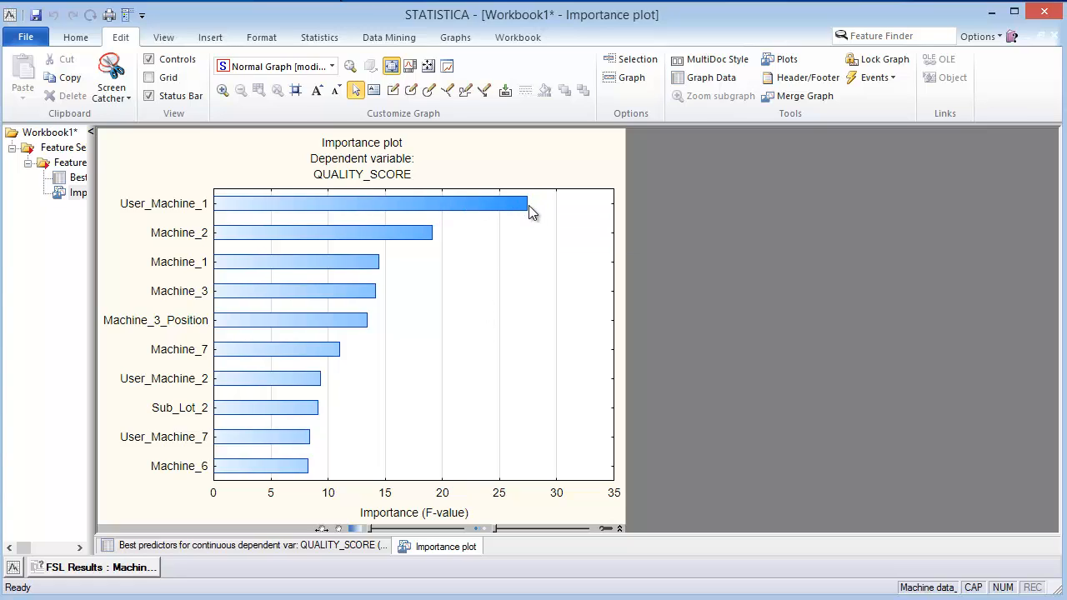
mouse_move(484, 242)
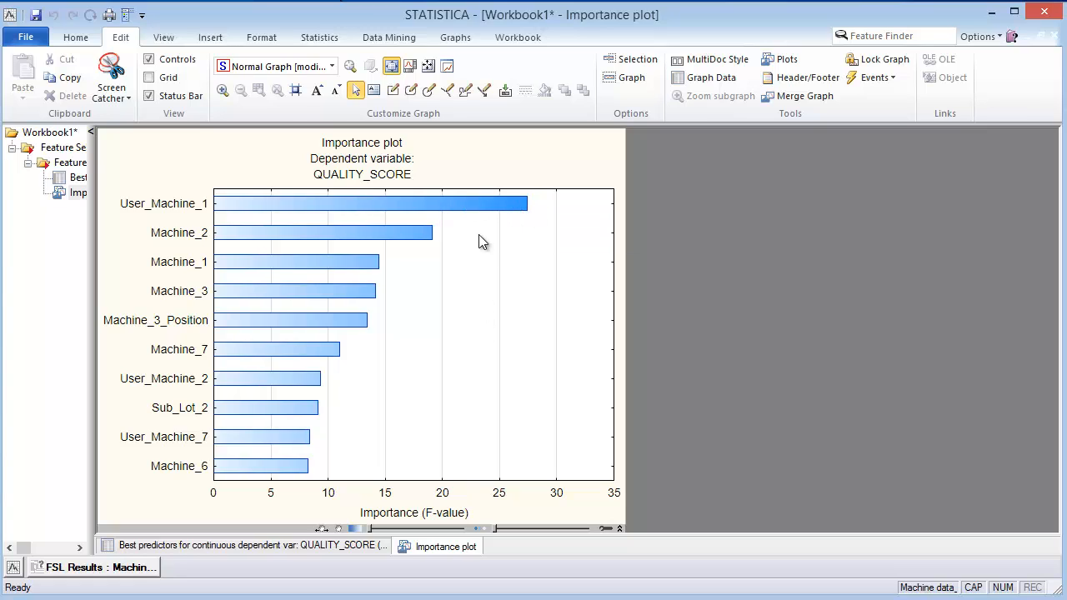
mouse_move(440, 241)
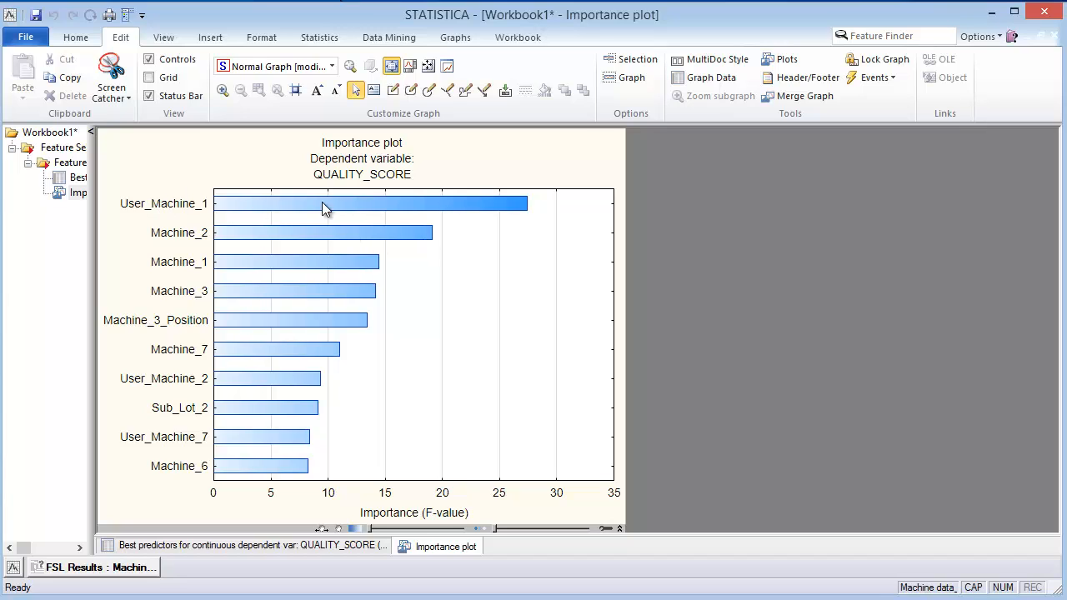
mouse_move(382, 140)
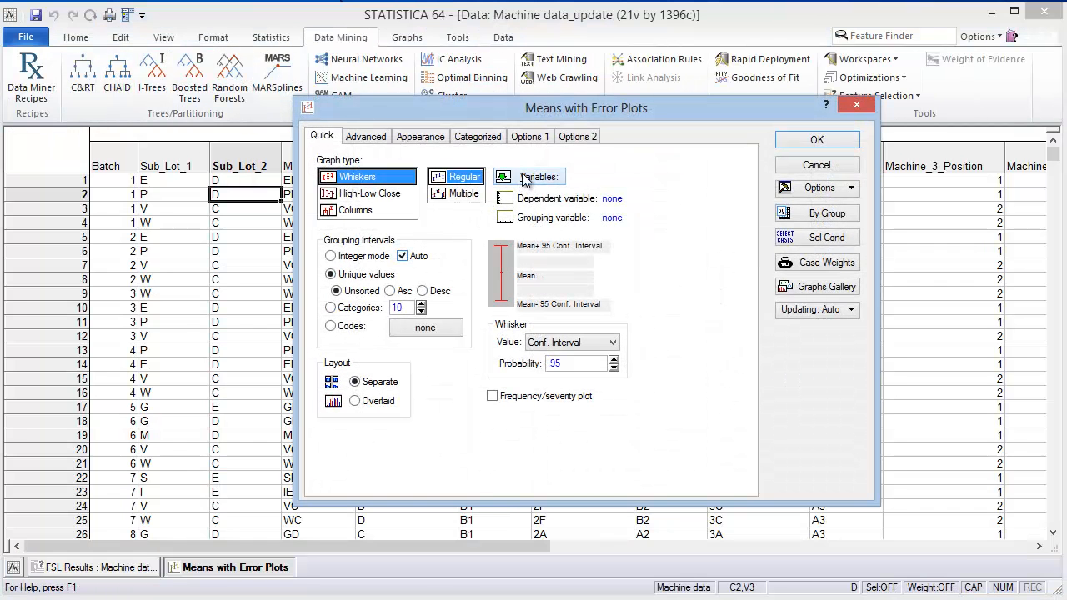
Step: Assign 21-QUALITY_SCORE as dependent and 5-User_Machine_1 as grouping variable
left_click(539, 175)
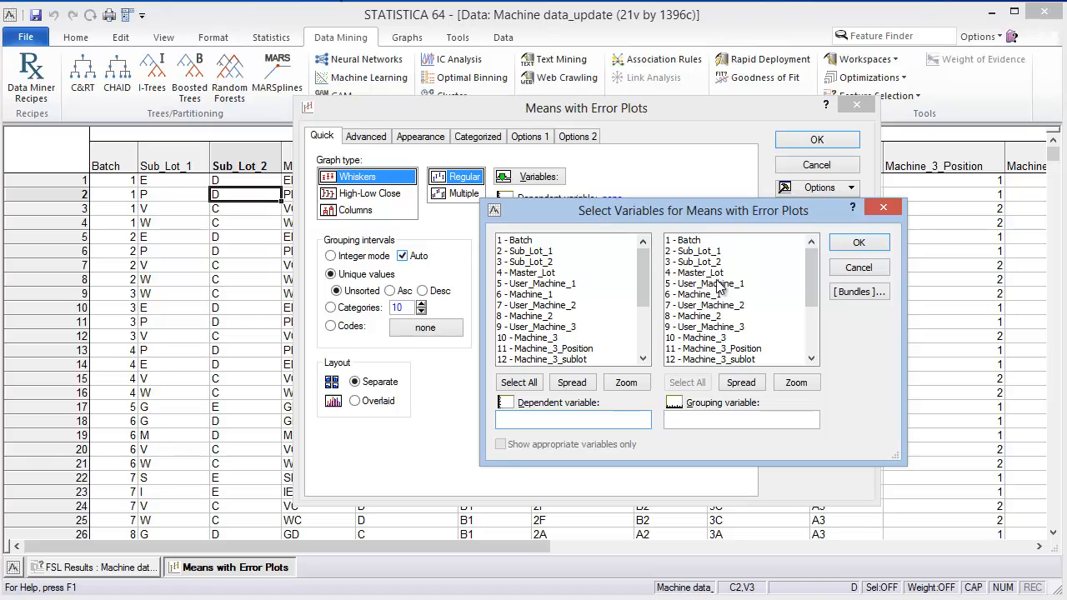
scroll("down", 3)
type("21")
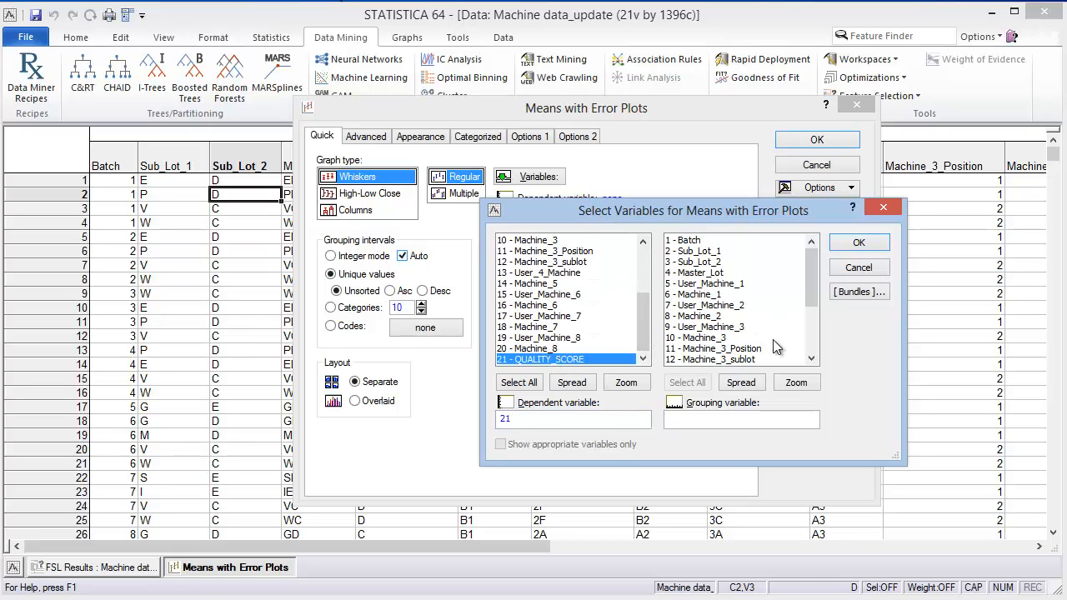
scroll("down", 3)
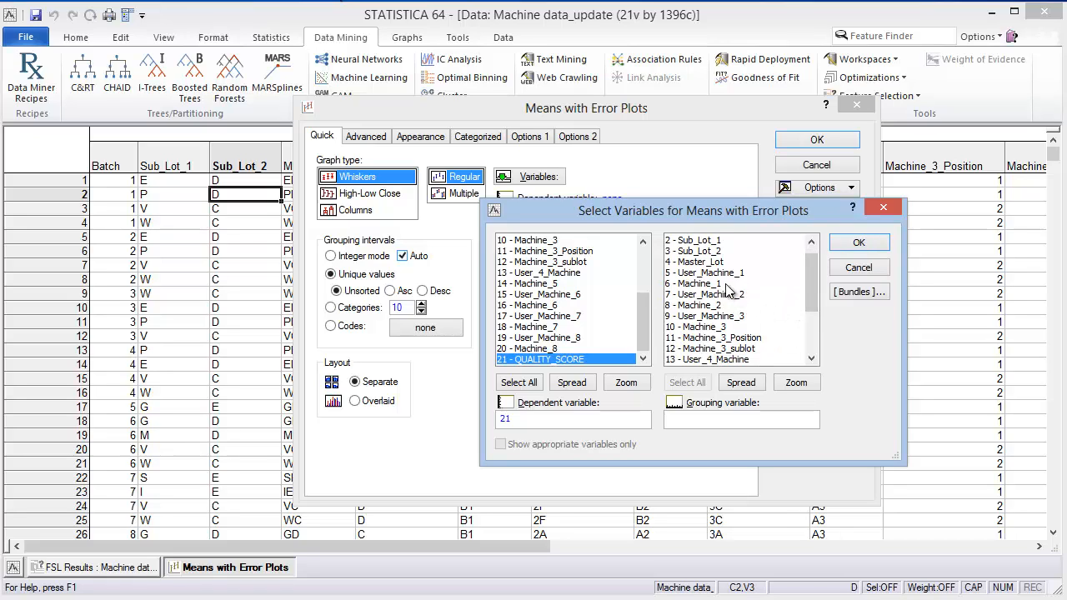
left_click(705, 272)
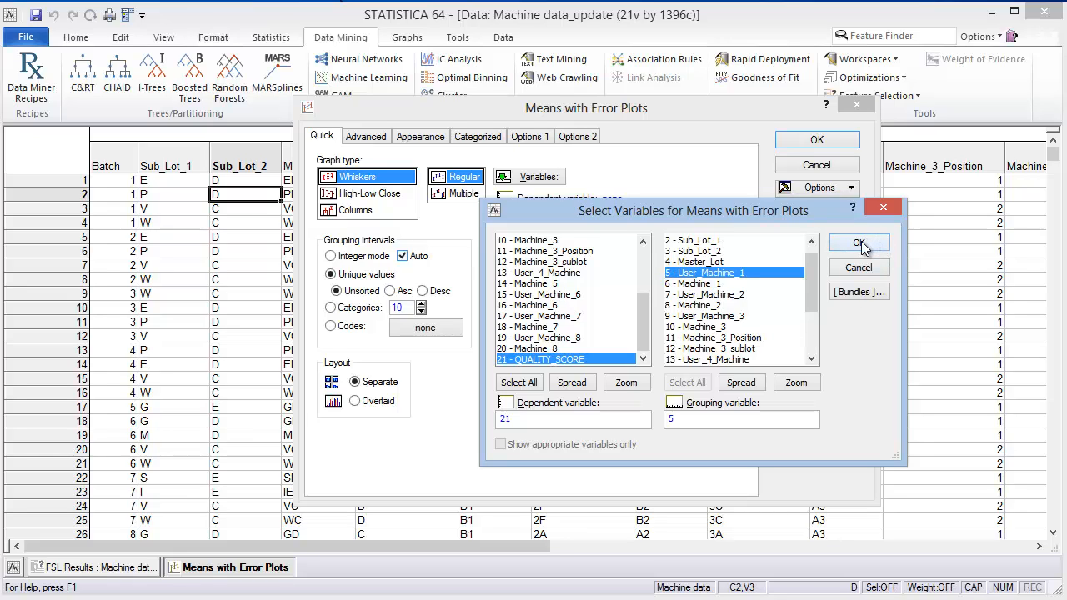
left_click(859, 243)
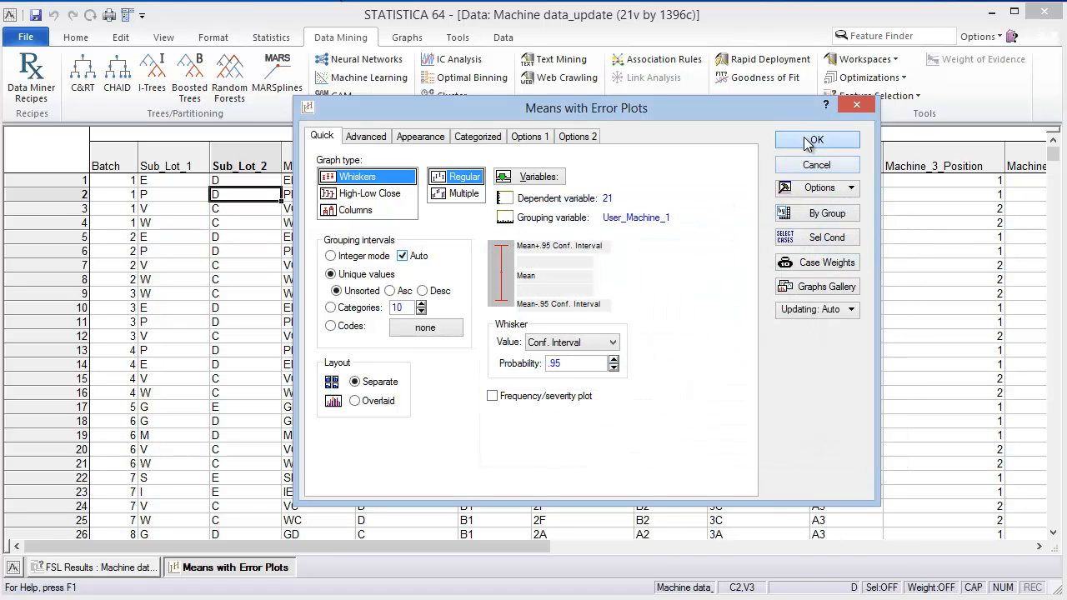
Step: Generate the QUALITY_SCORE by User_Machine_1 mean plot with 95% confidence whiskers
left_click(817, 139)
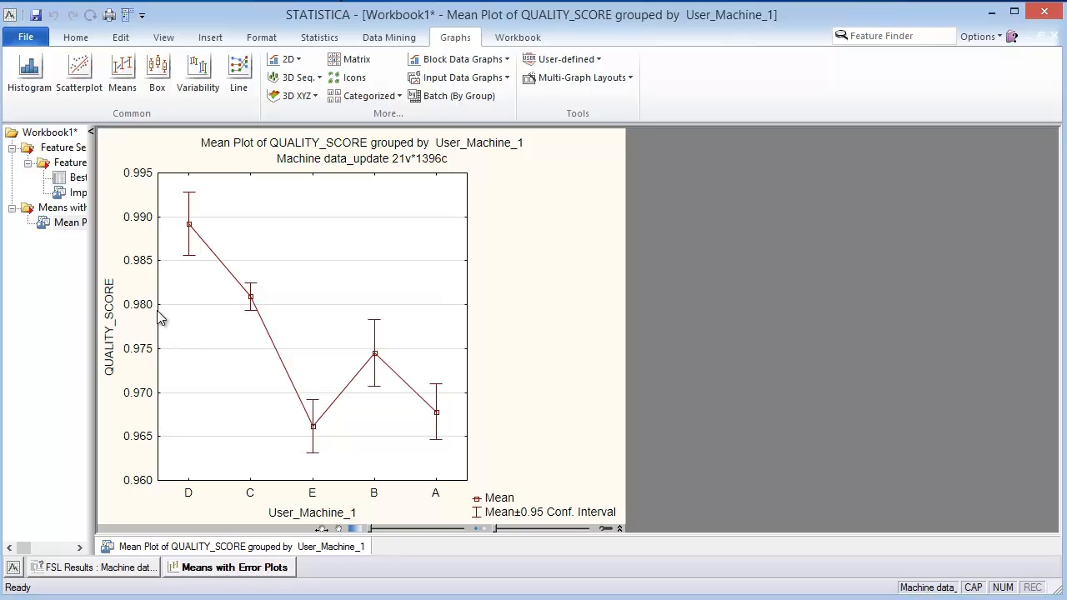
mouse_move(167, 311)
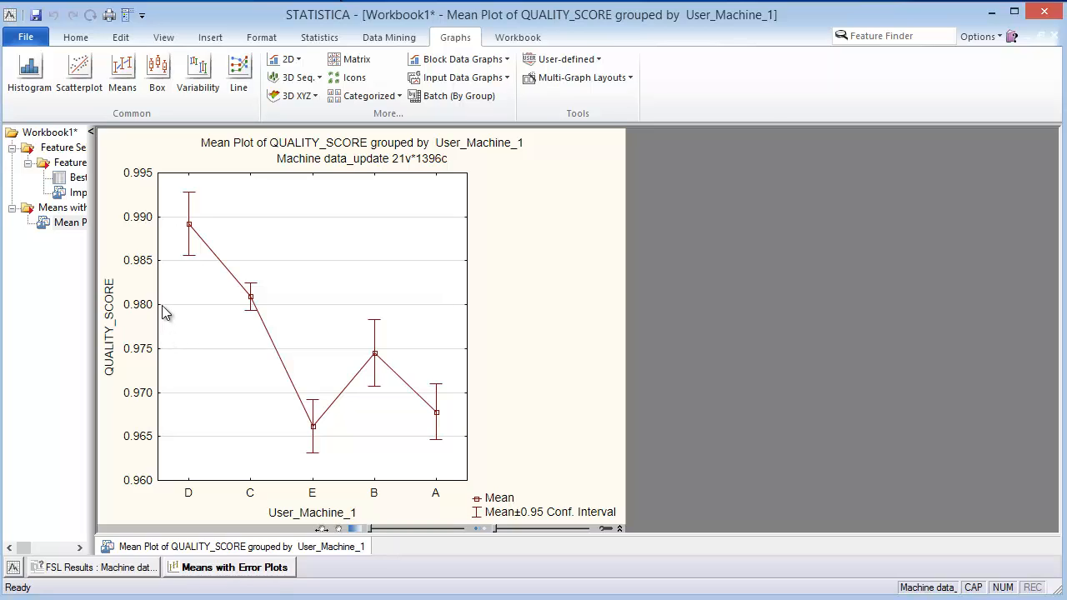
mouse_move(304, 426)
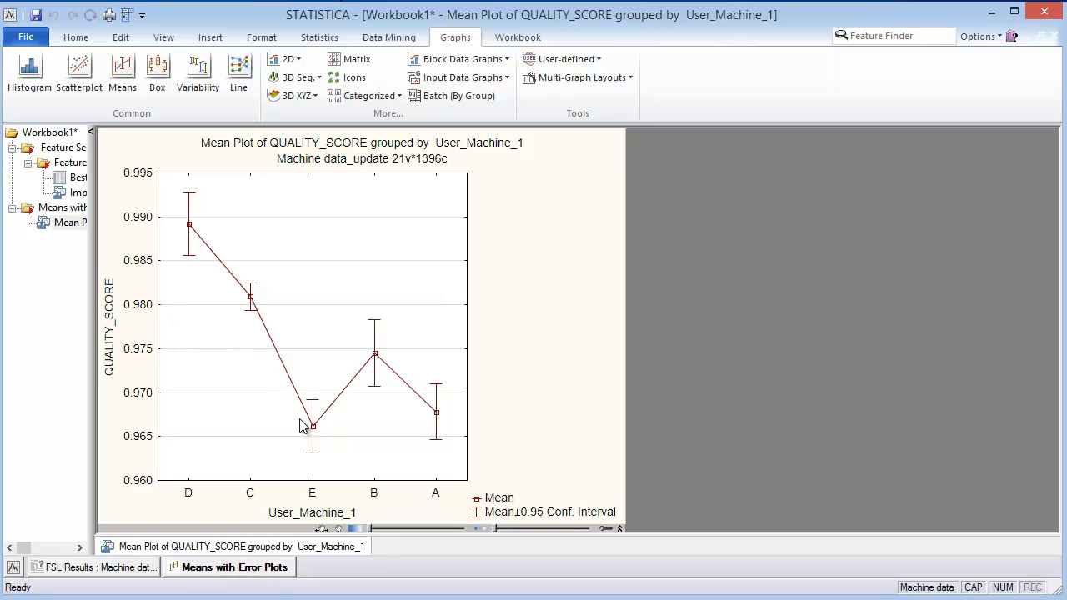
mouse_move(373, 357)
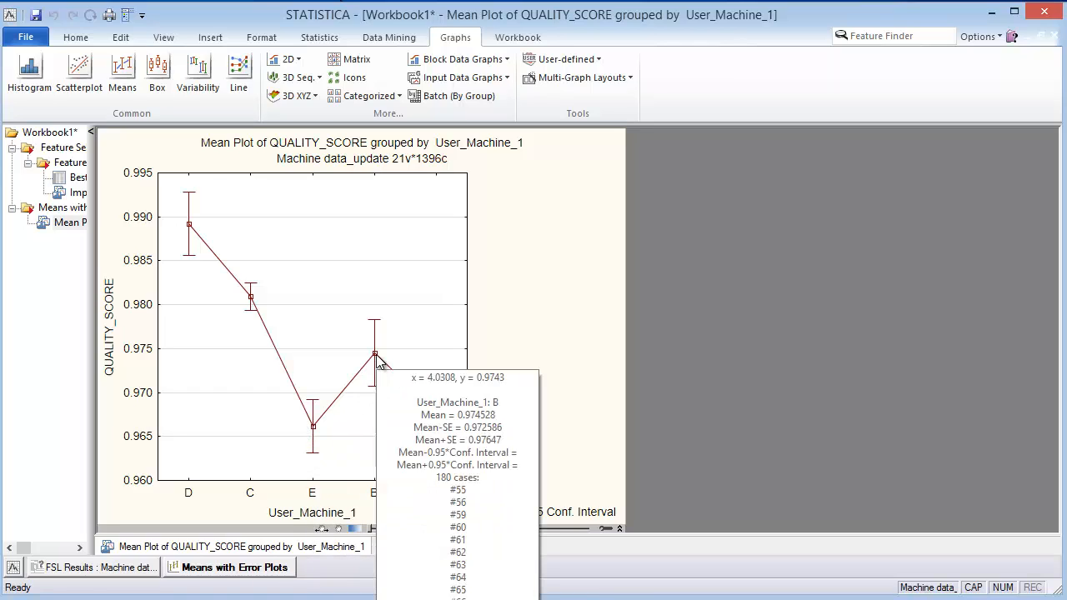
mouse_move(406, 417)
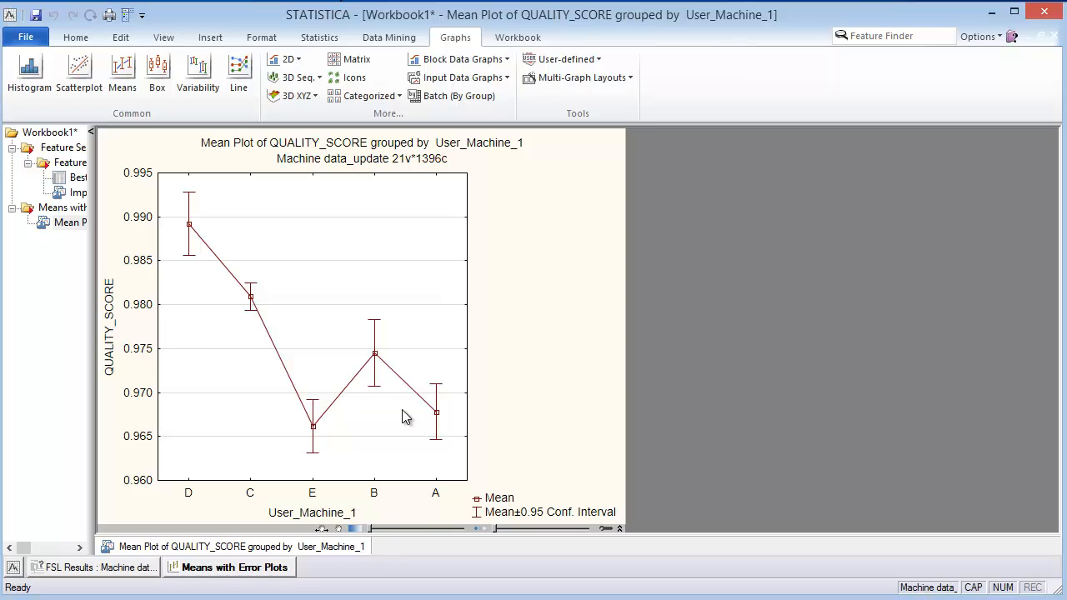
mouse_move(352, 439)
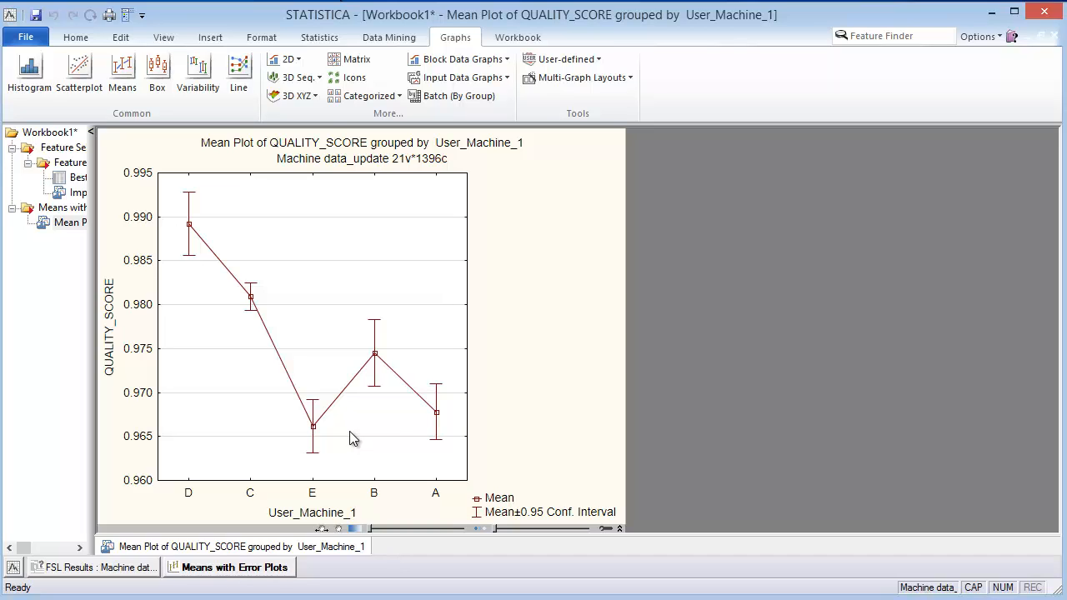
mouse_move(325, 441)
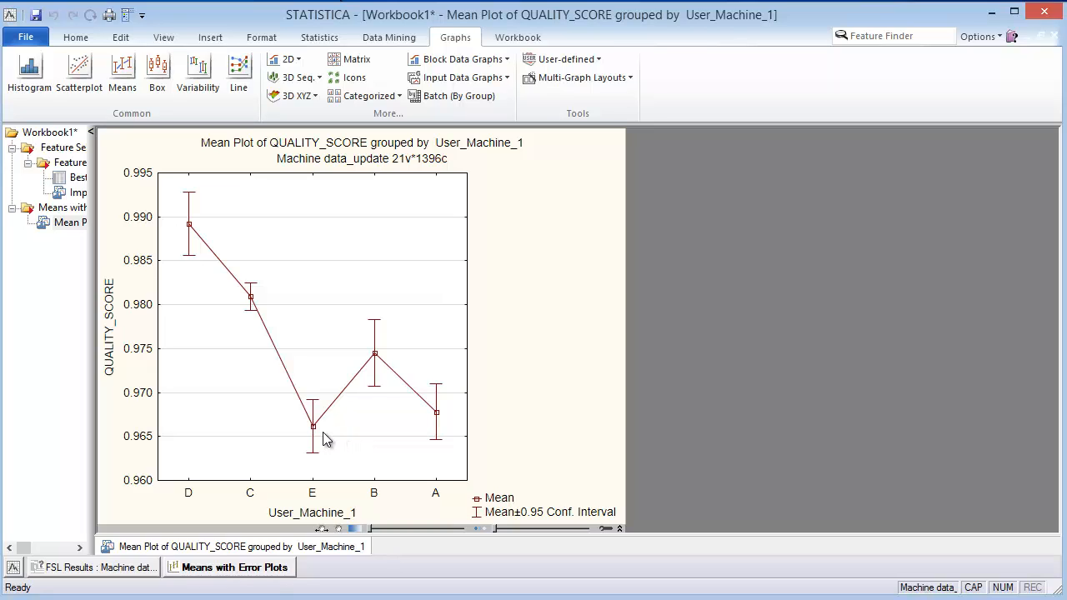
mouse_move(371, 469)
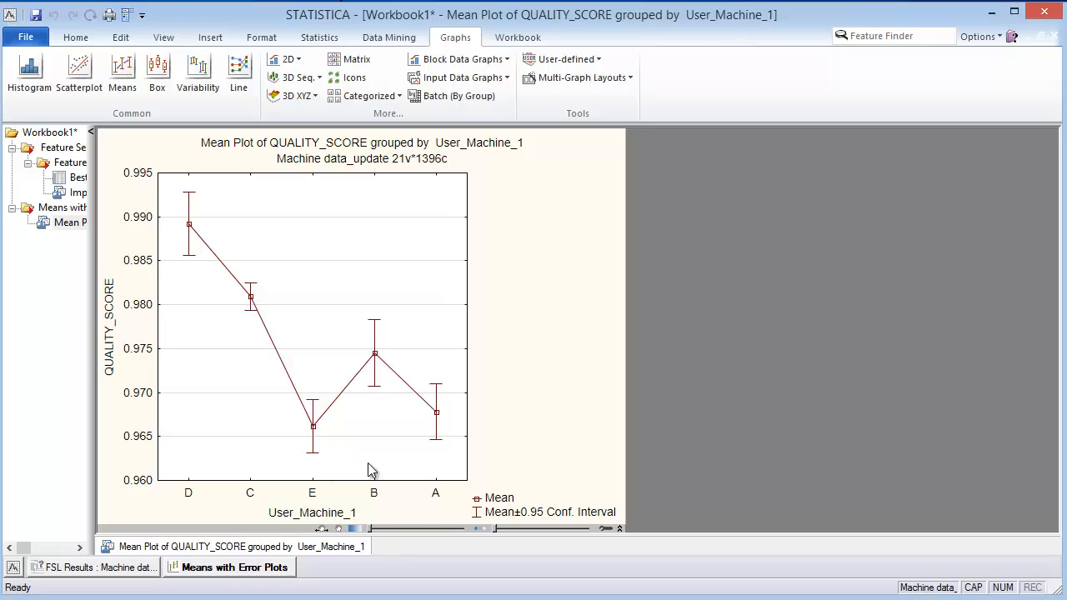
mouse_move(286, 364)
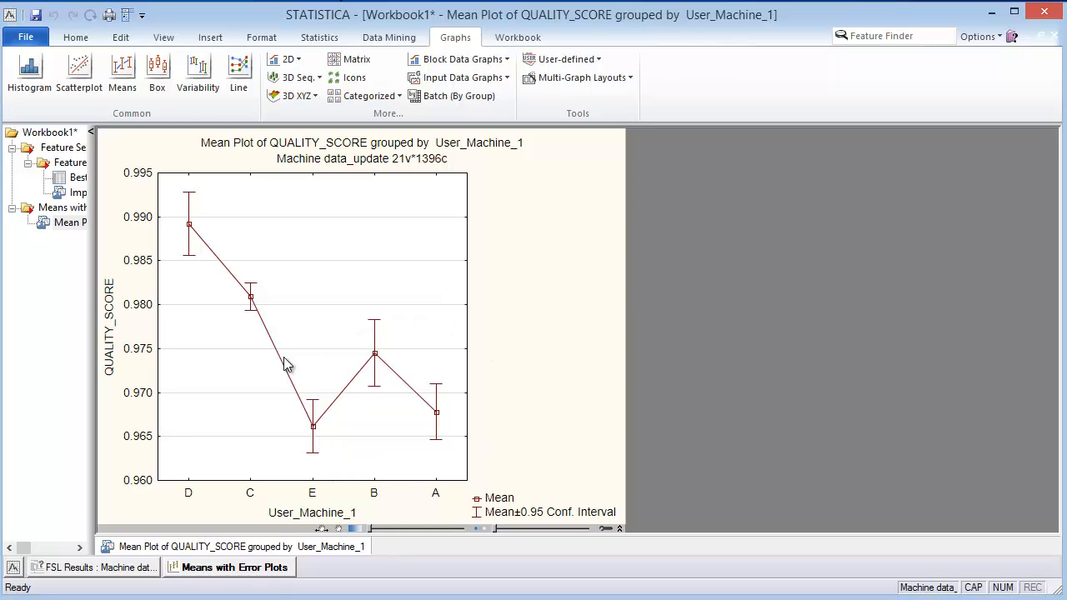
mouse_move(456, 478)
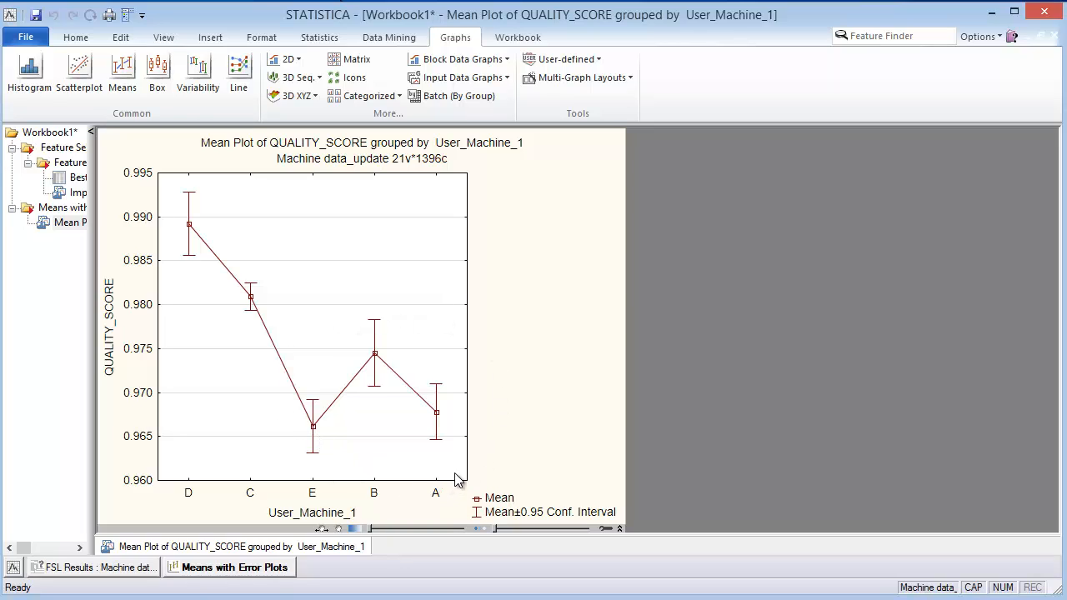
mouse_move(461, 475)
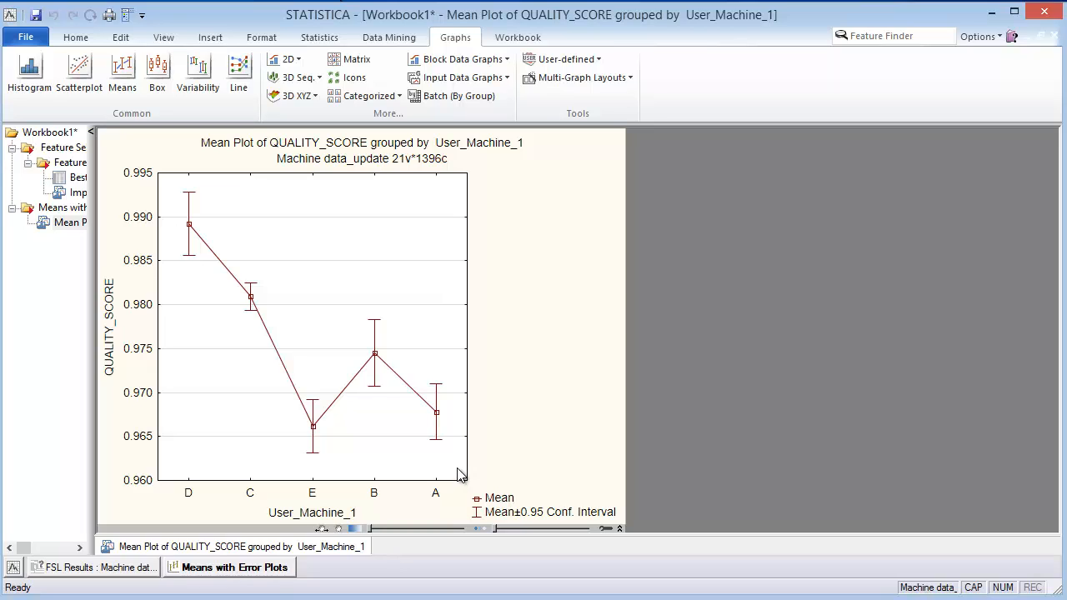
mouse_move(453, 473)
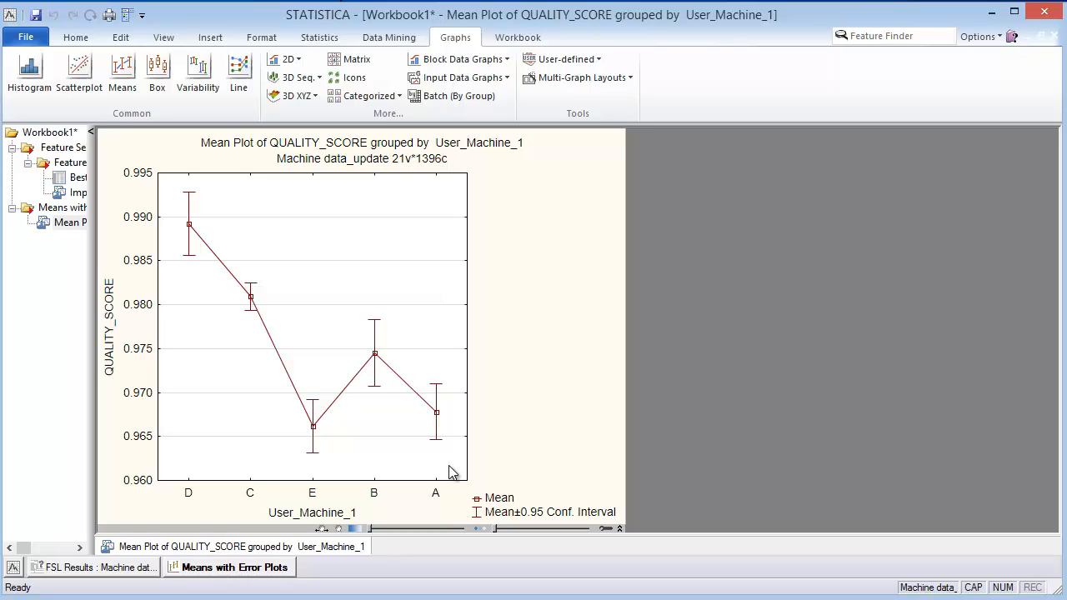
mouse_move(648, 491)
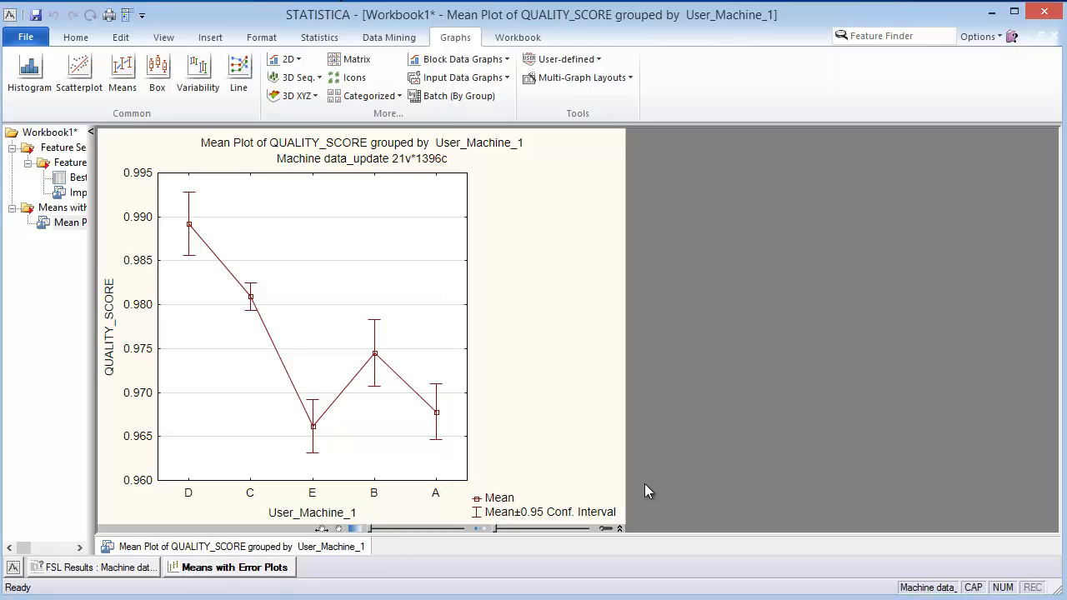
mouse_move(830, 510)
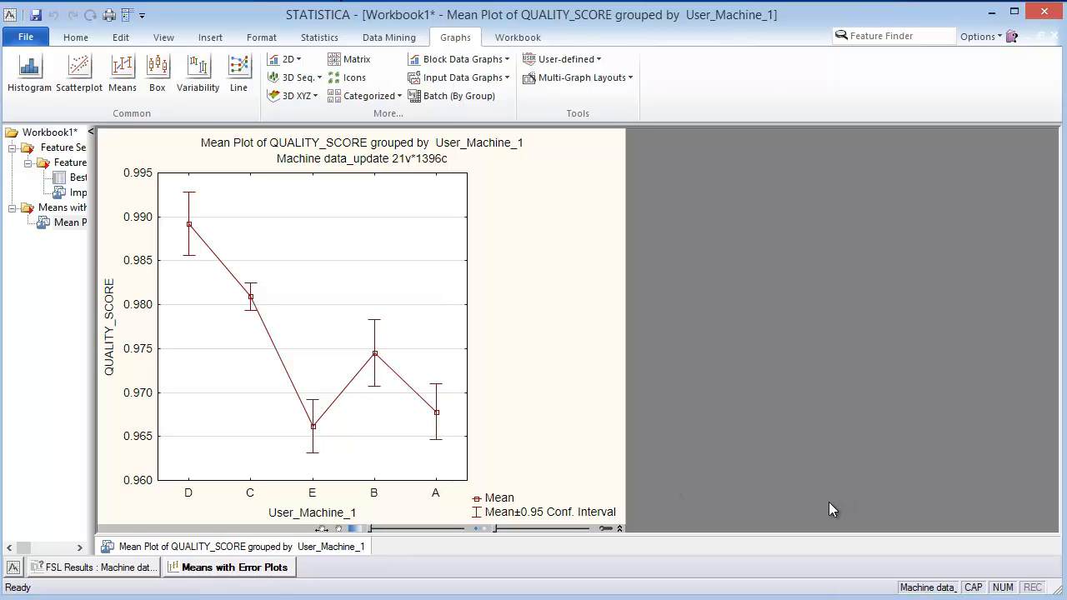